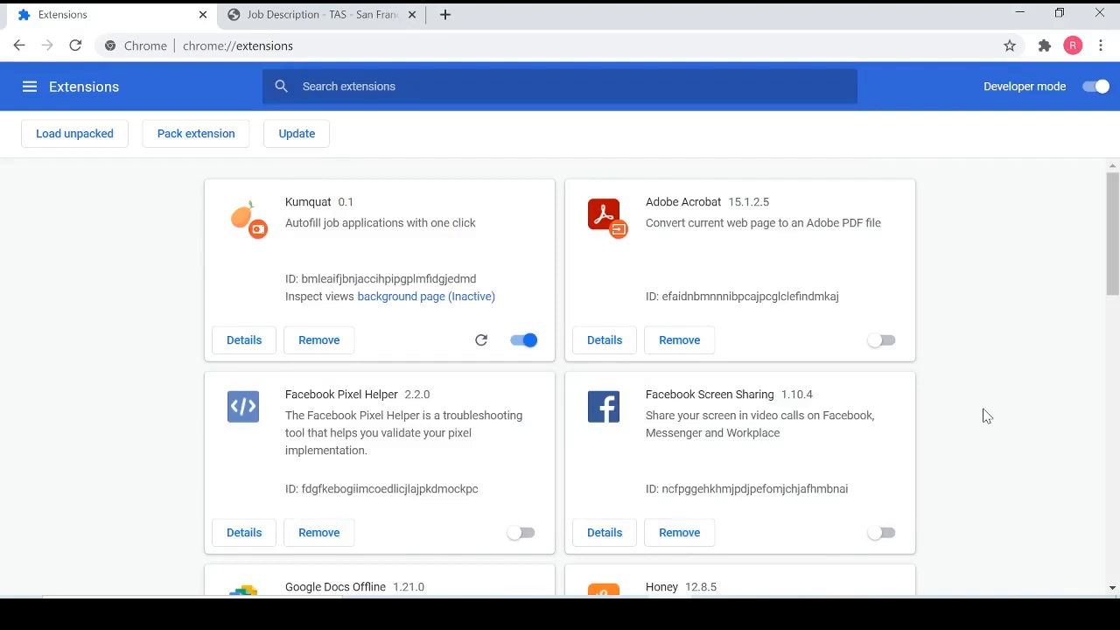
mouse_move(639, 309)
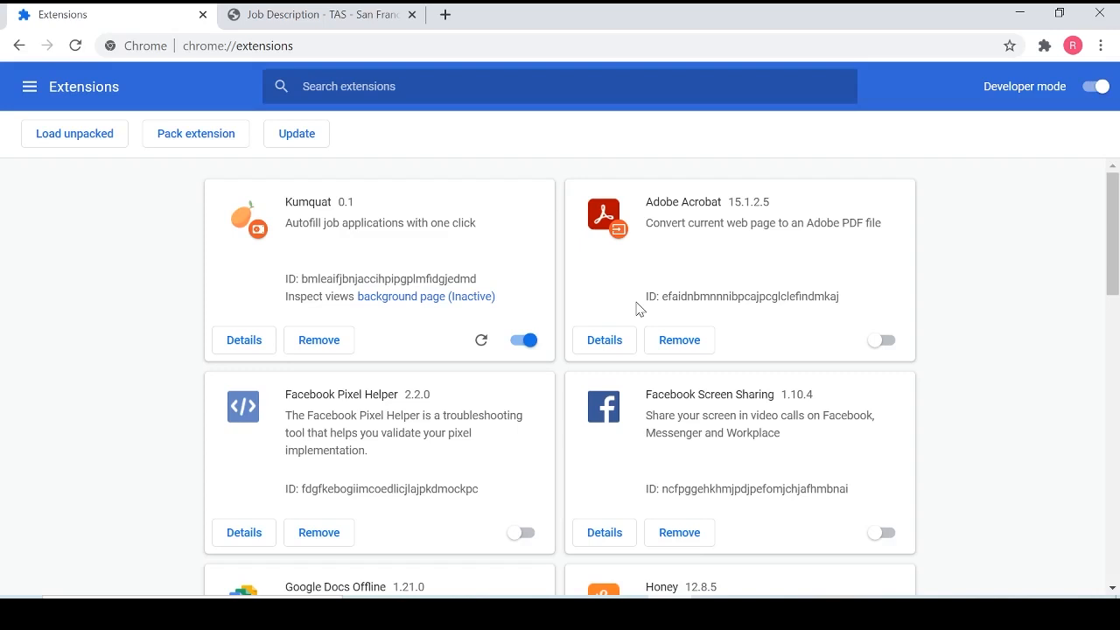
mouse_move(1037, 60)
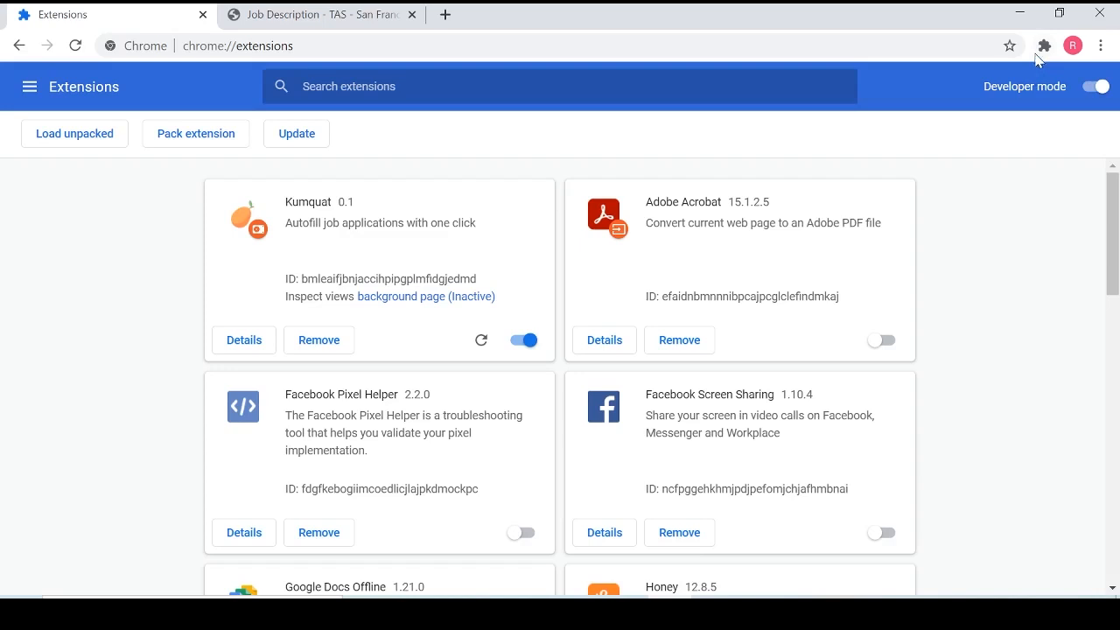
left_click(1044, 45)
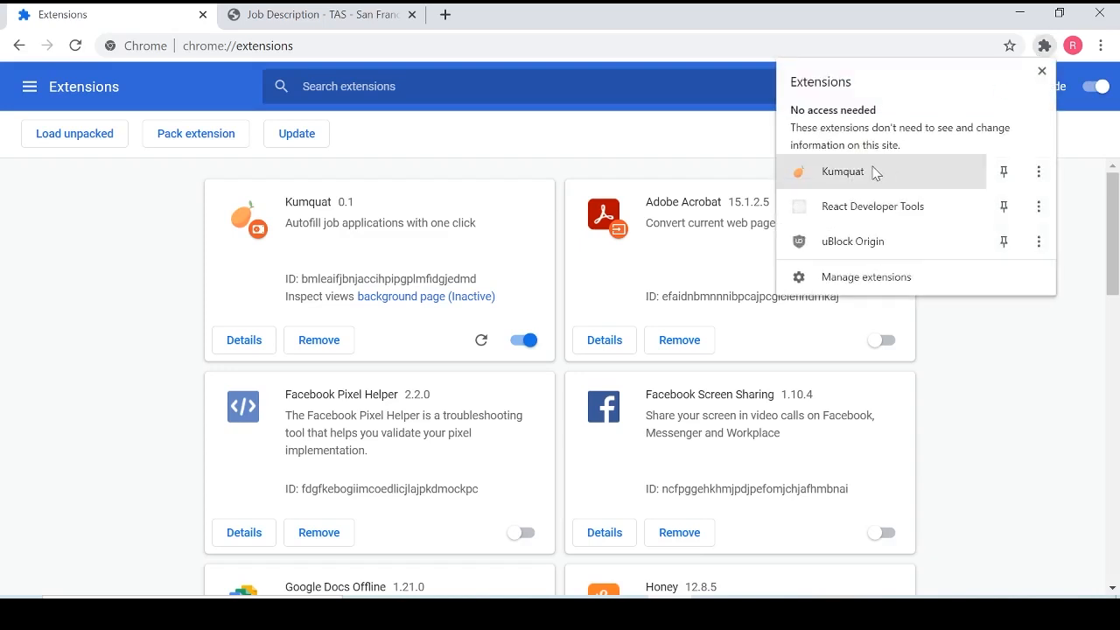
mouse_move(882, 174)
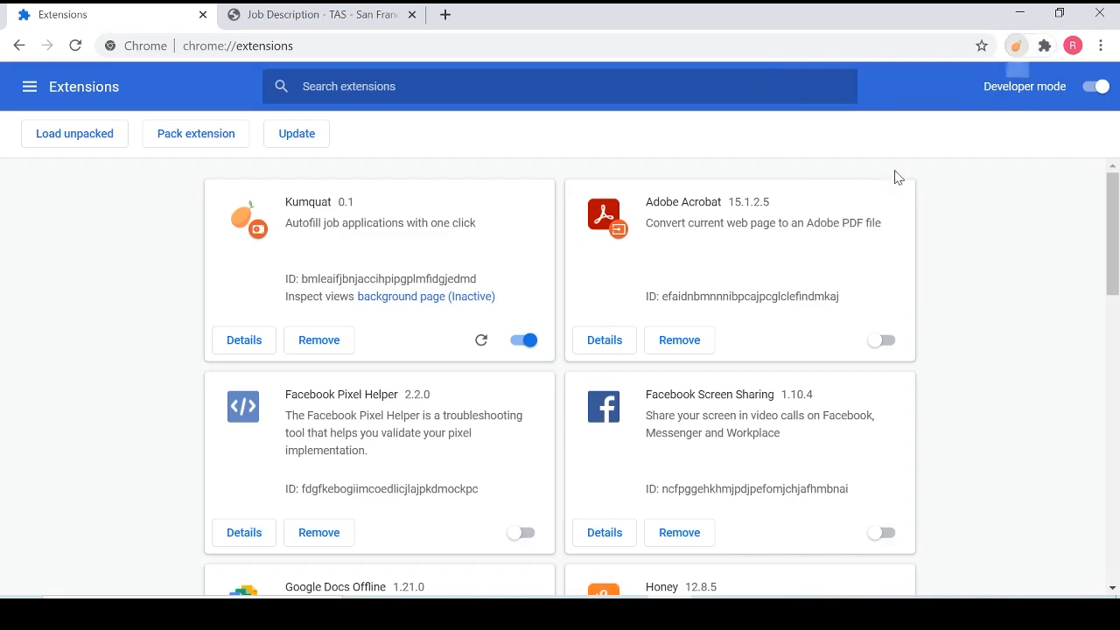
left_click(1015, 46)
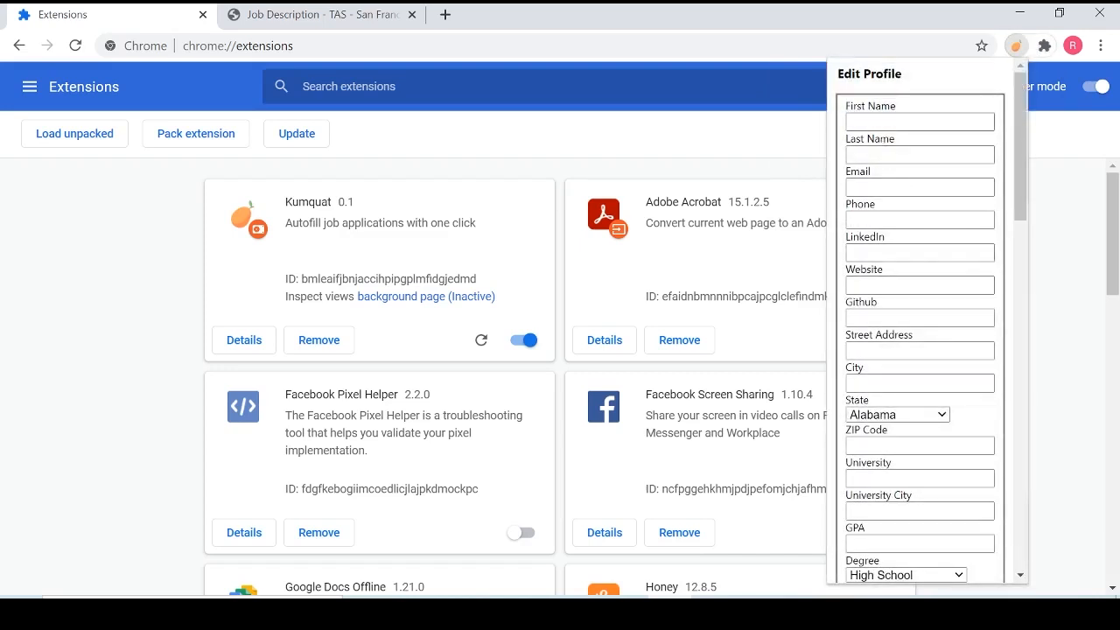
left_click(919, 121)
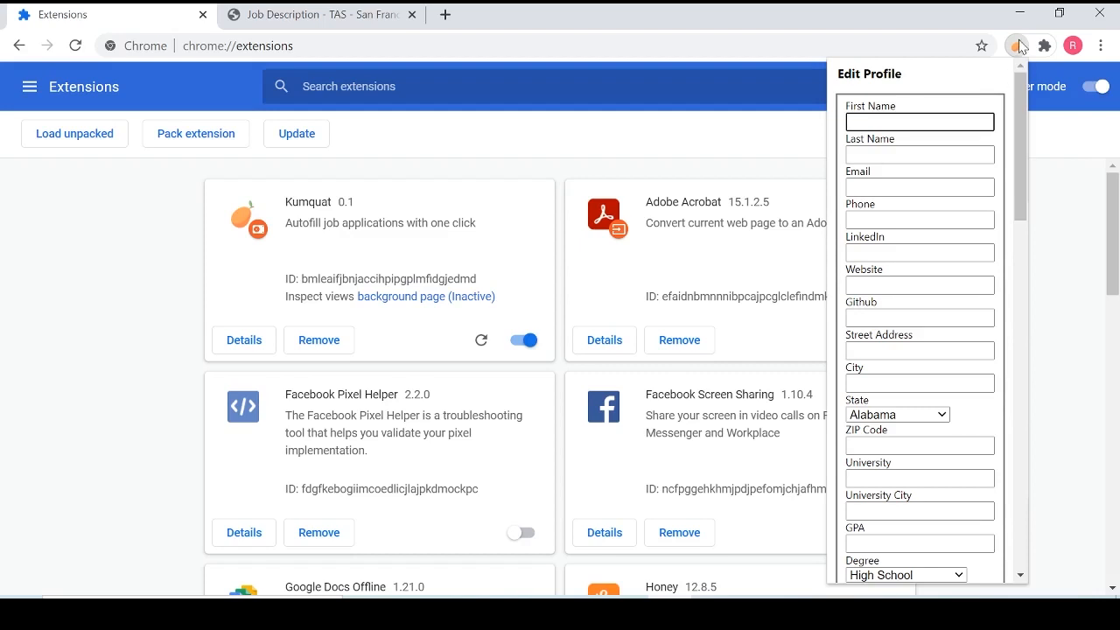
left_click(1017, 45)
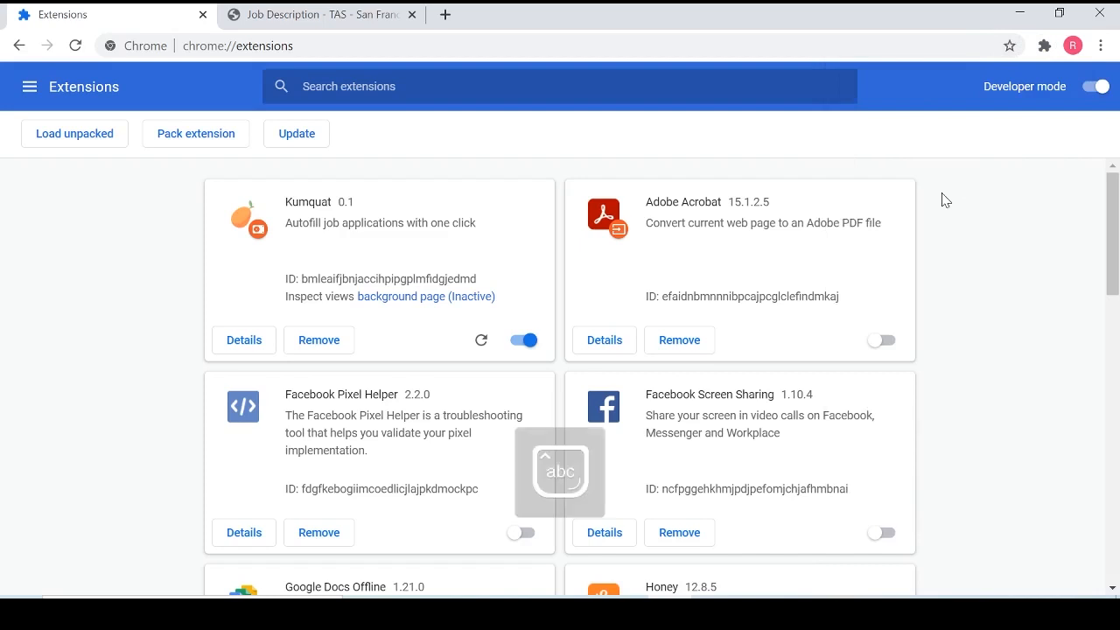
Step: Start the online application for the EY internship and accept the privacy agreement
left_click(321, 14)
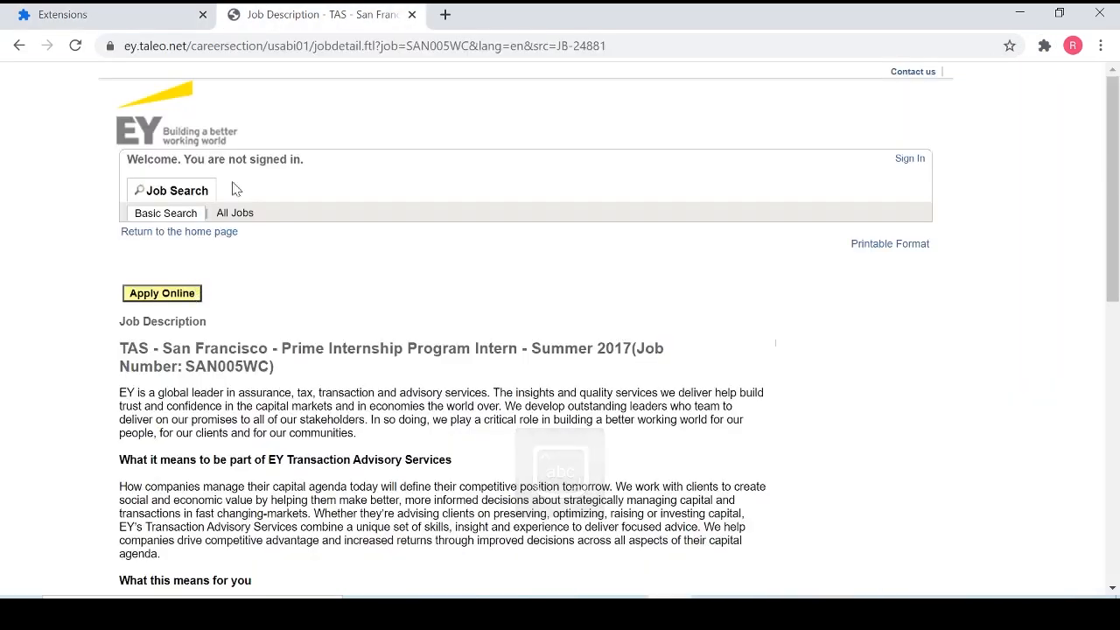
mouse_move(162, 293)
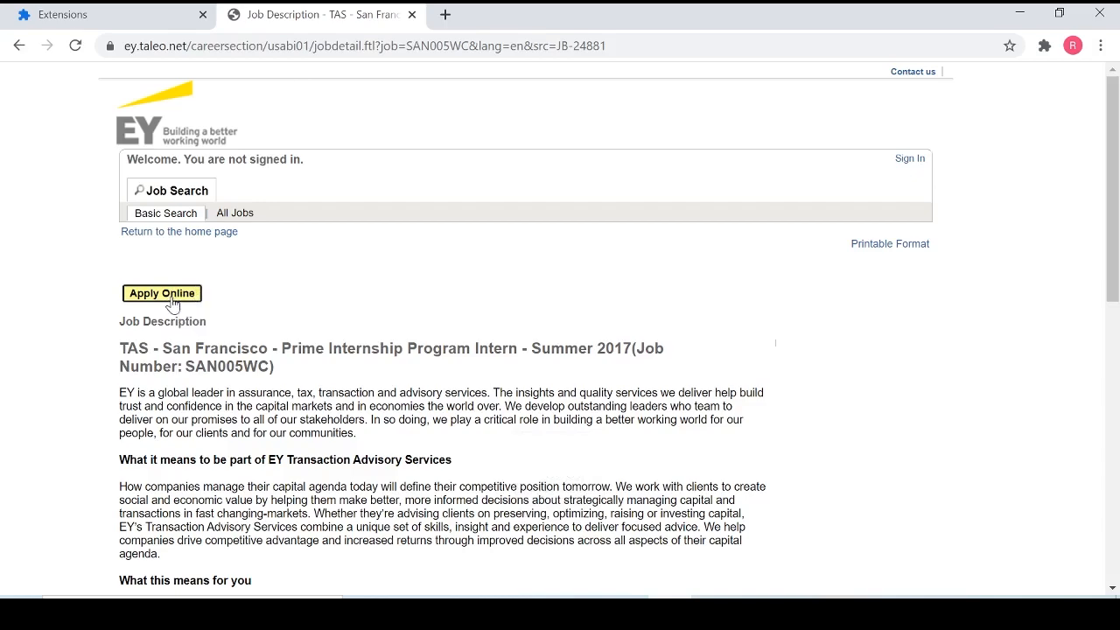
left_click(161, 293)
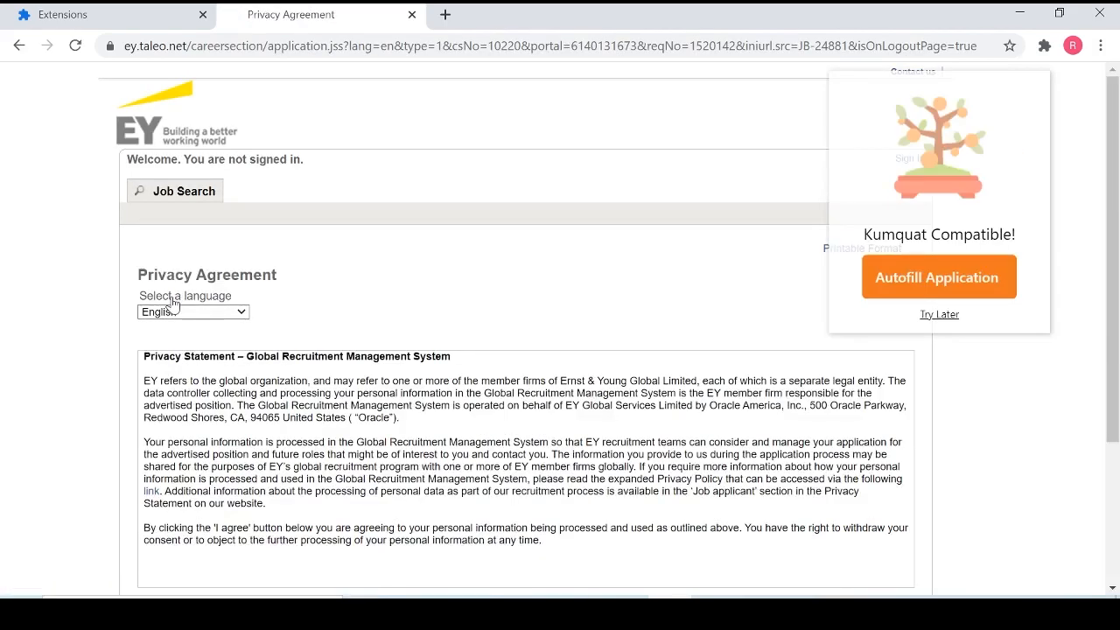
scroll("down", 3)
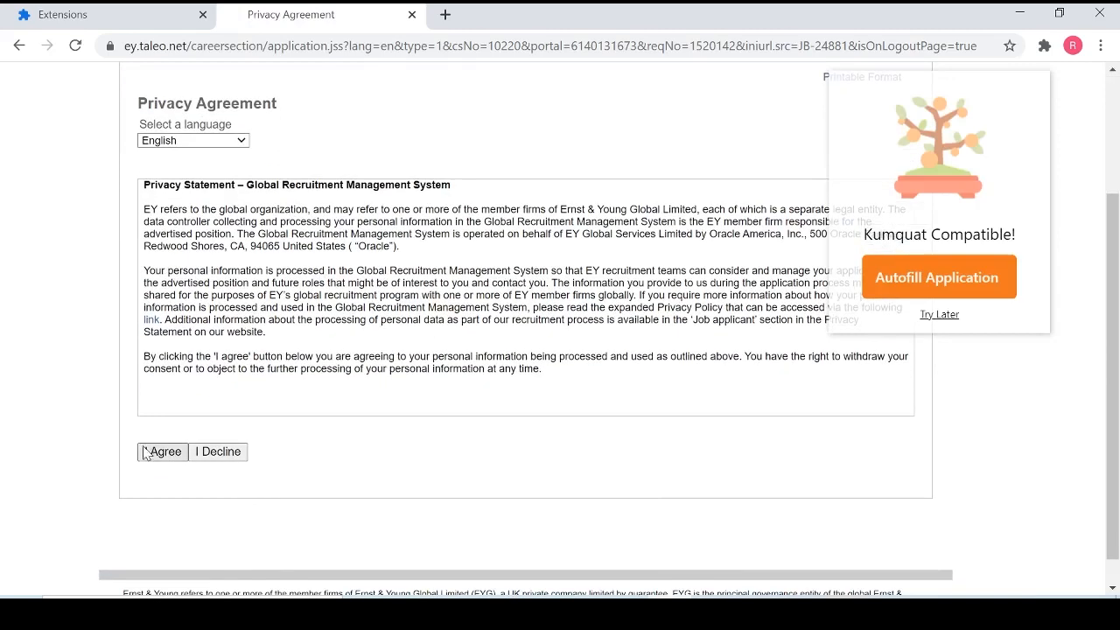
left_click(161, 451)
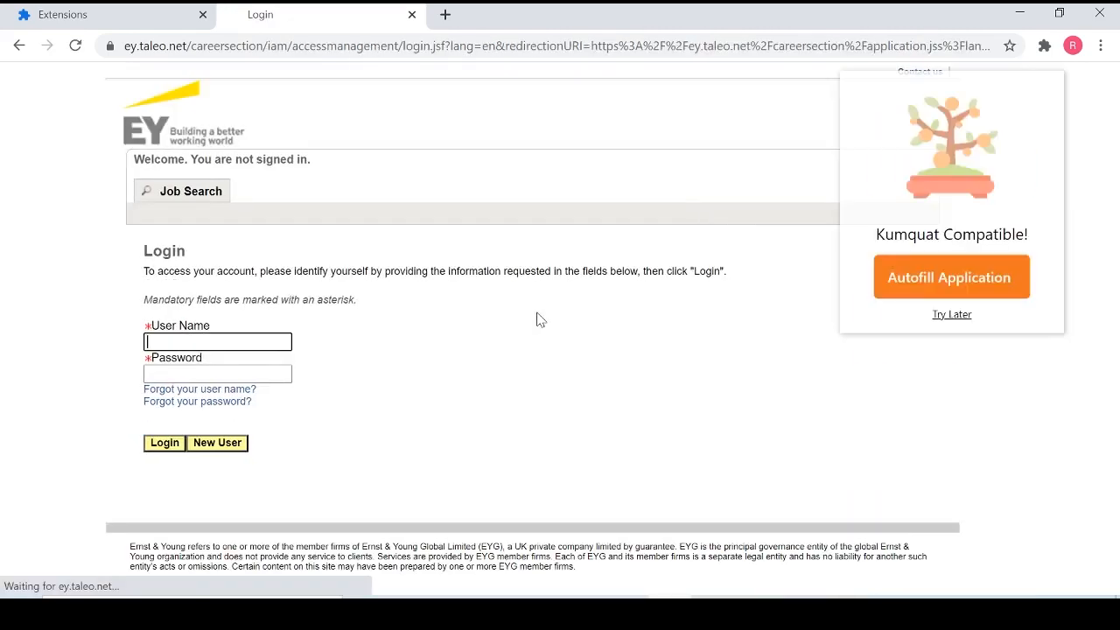
mouse_move(932, 179)
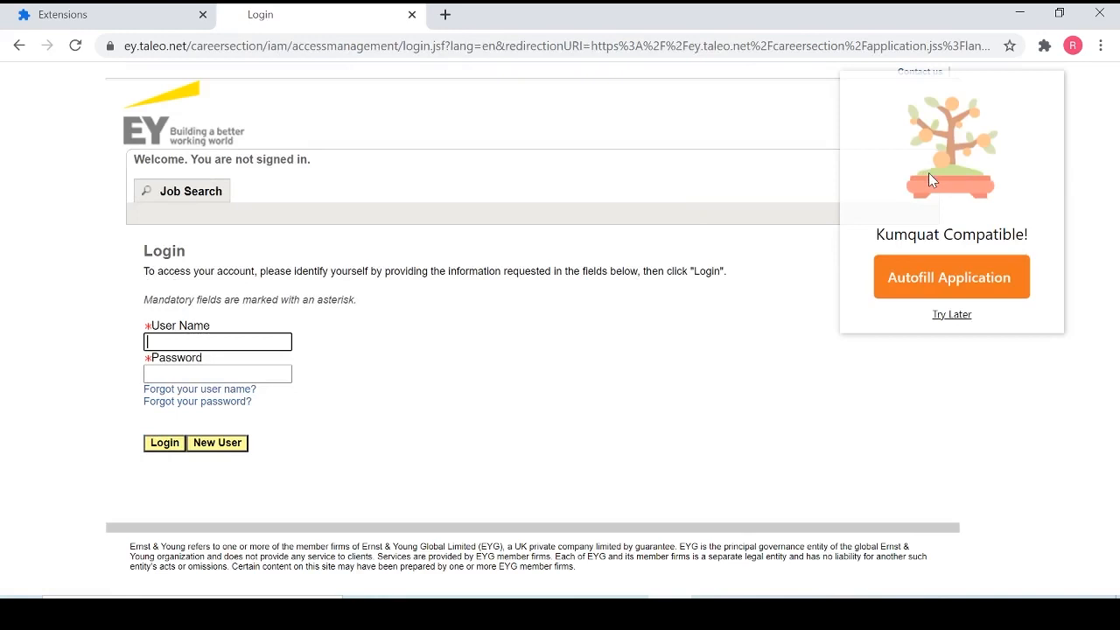
mouse_move(677, 375)
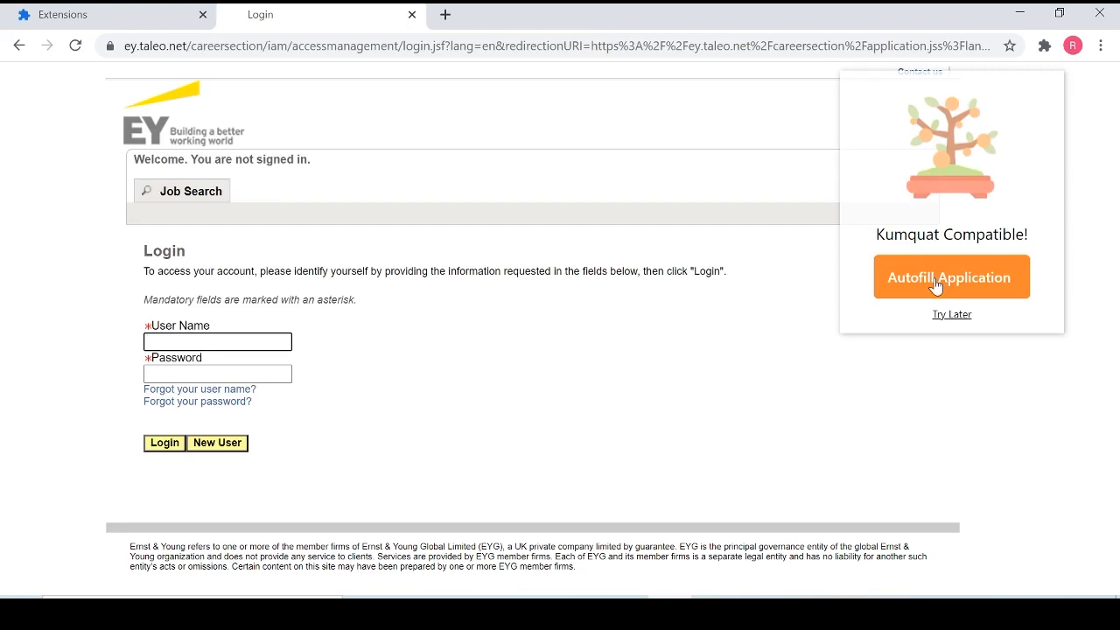
Step: Sign in to Taleo via Kumquat's autofill and continue past Resume Upload without a resume
left_click(951, 277)
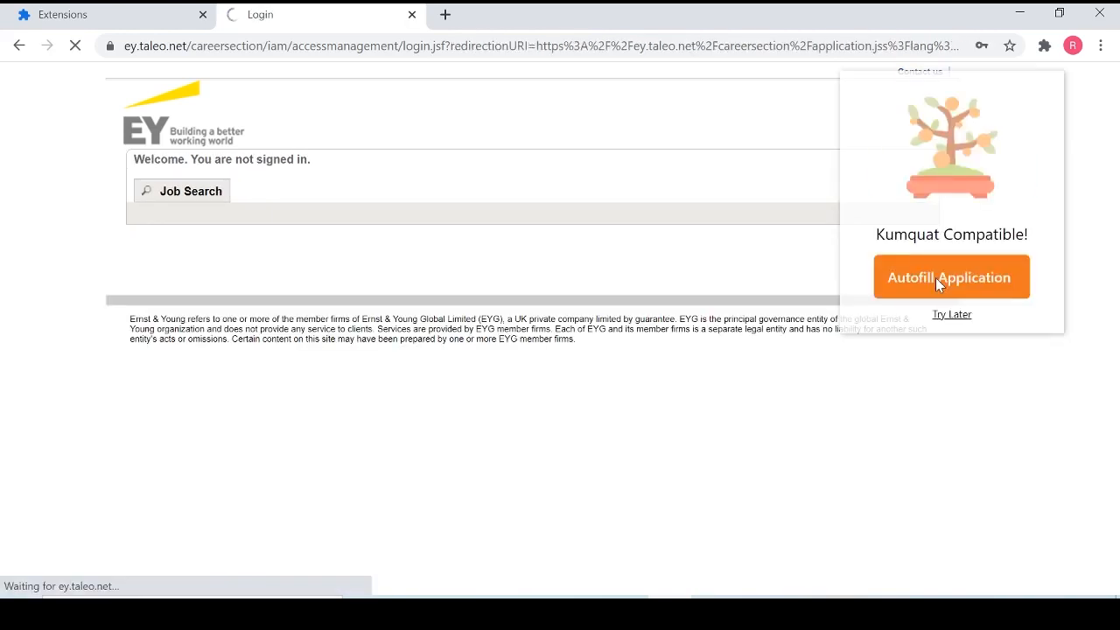
left_click(951, 277)
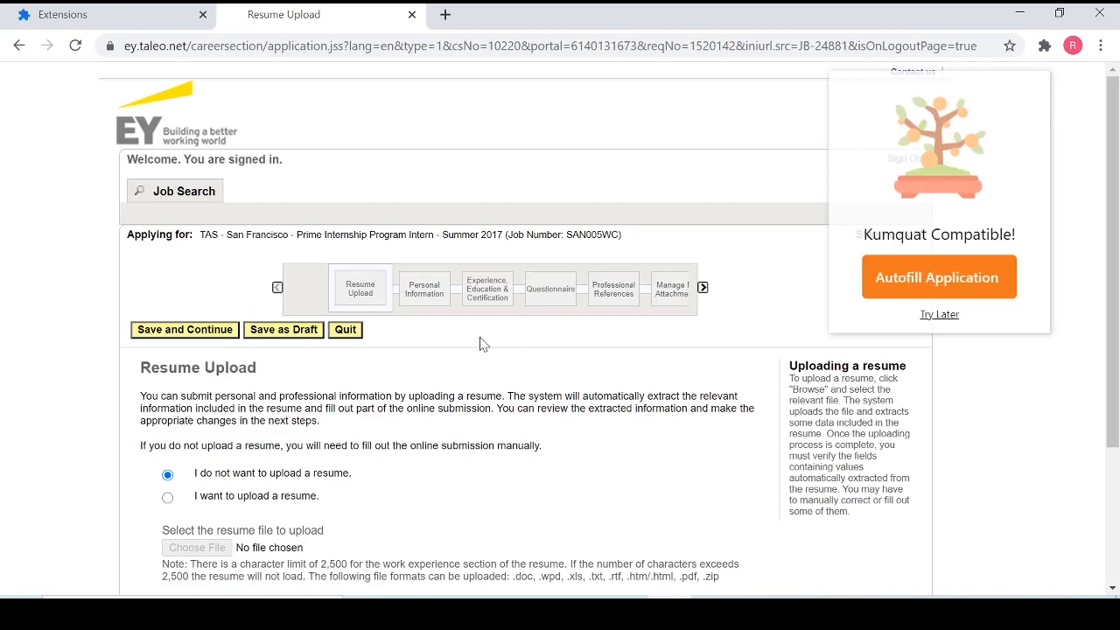
scroll("down", 3)
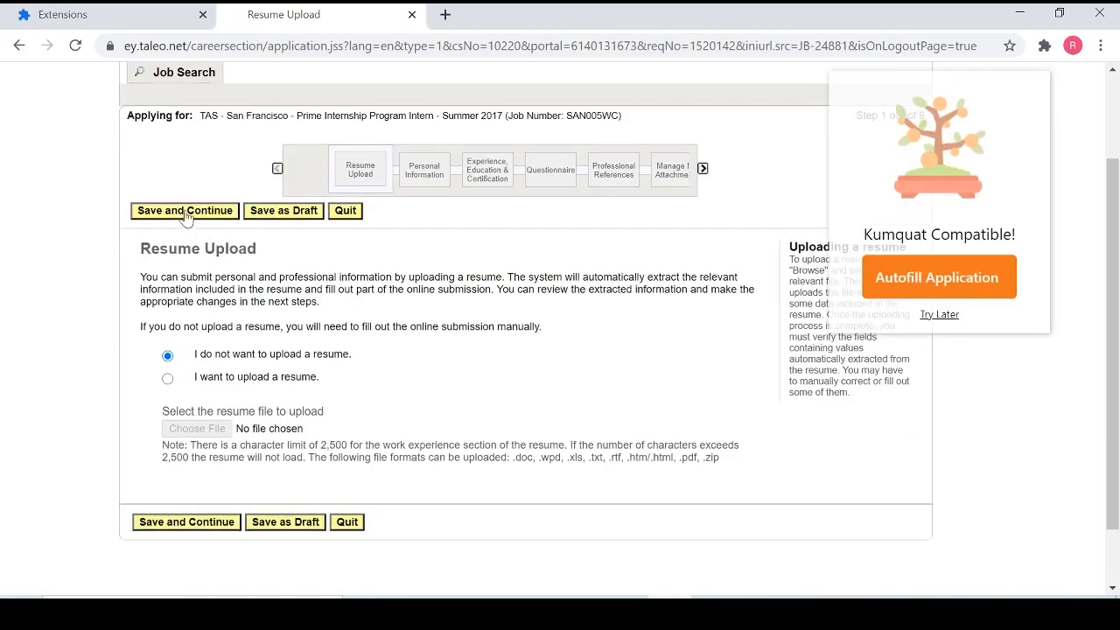
left_click(185, 210)
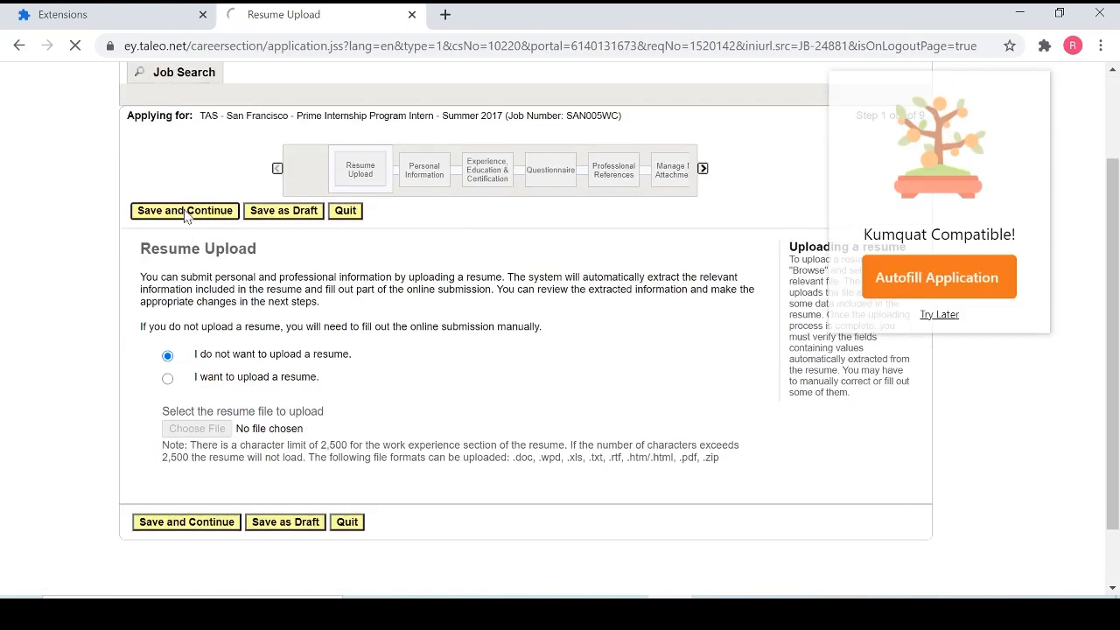
left_click(184, 210)
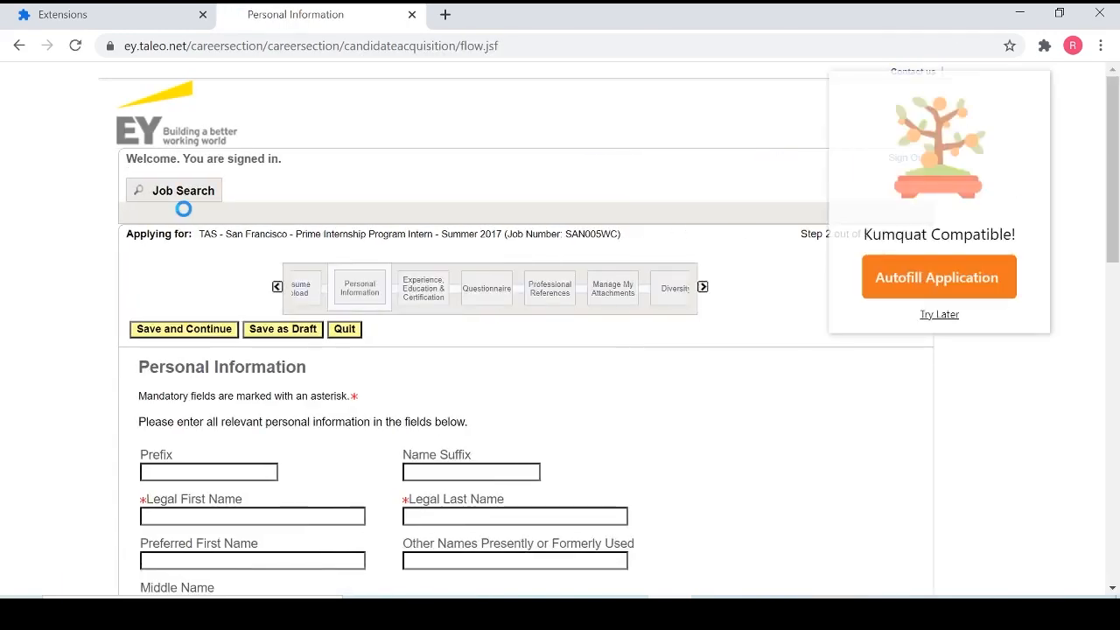
mouse_move(542, 422)
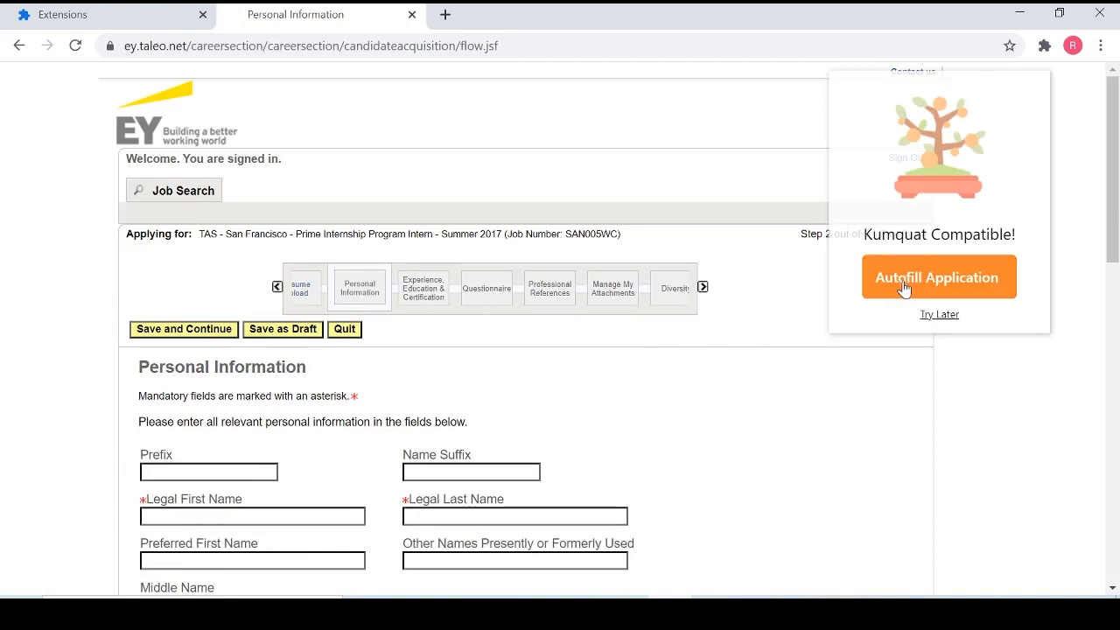
left_click(939, 277)
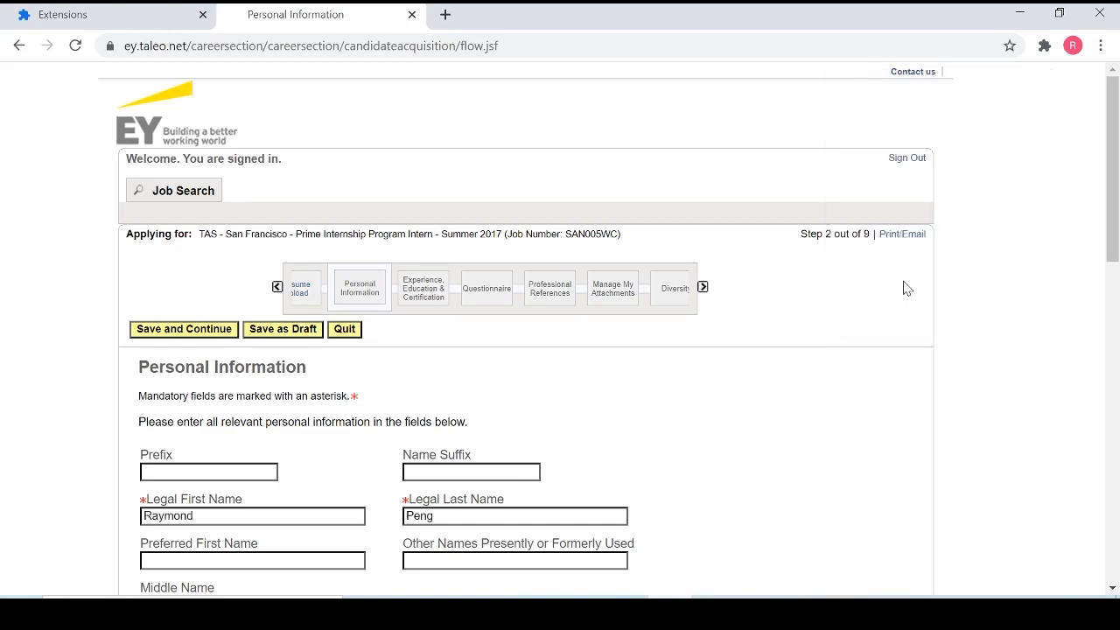
mouse_move(580, 492)
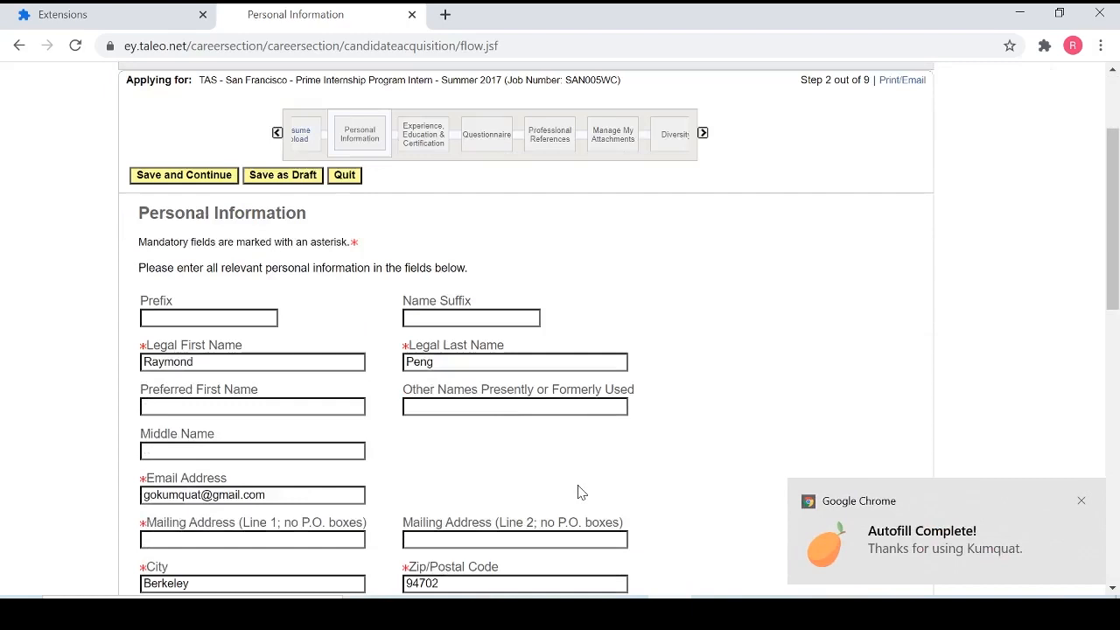
scroll("down", 3)
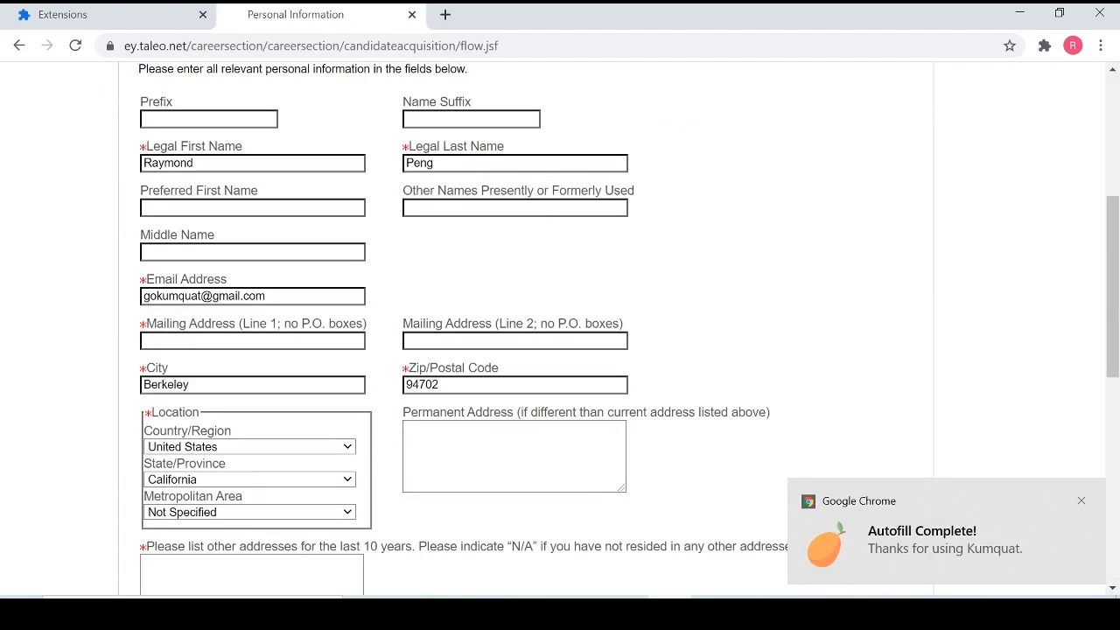
scroll("down", 3)
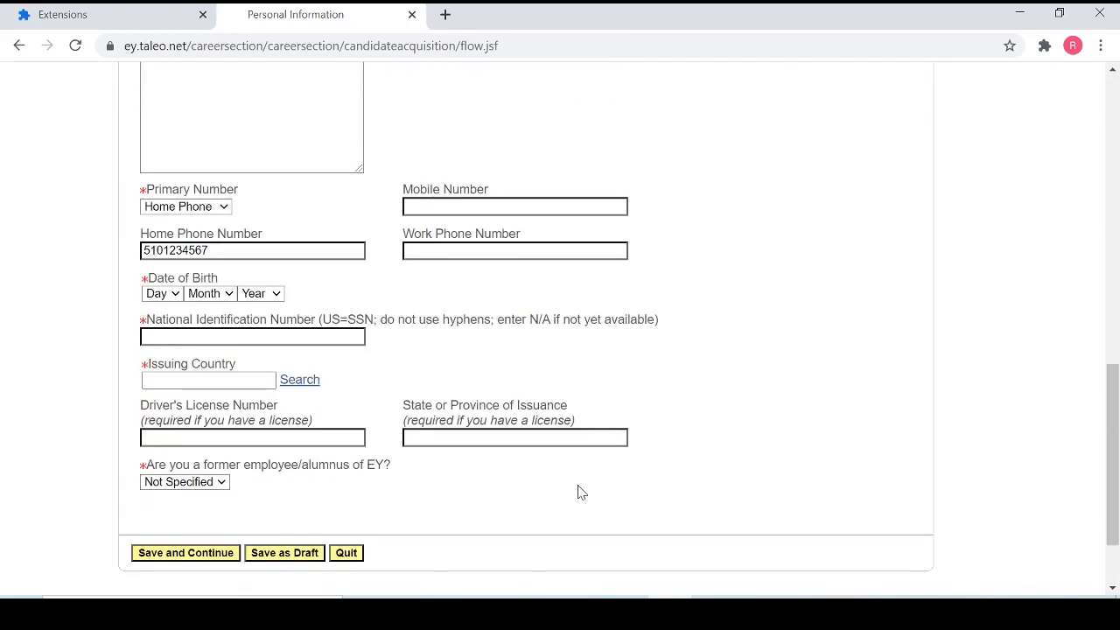
scroll("up", 3)
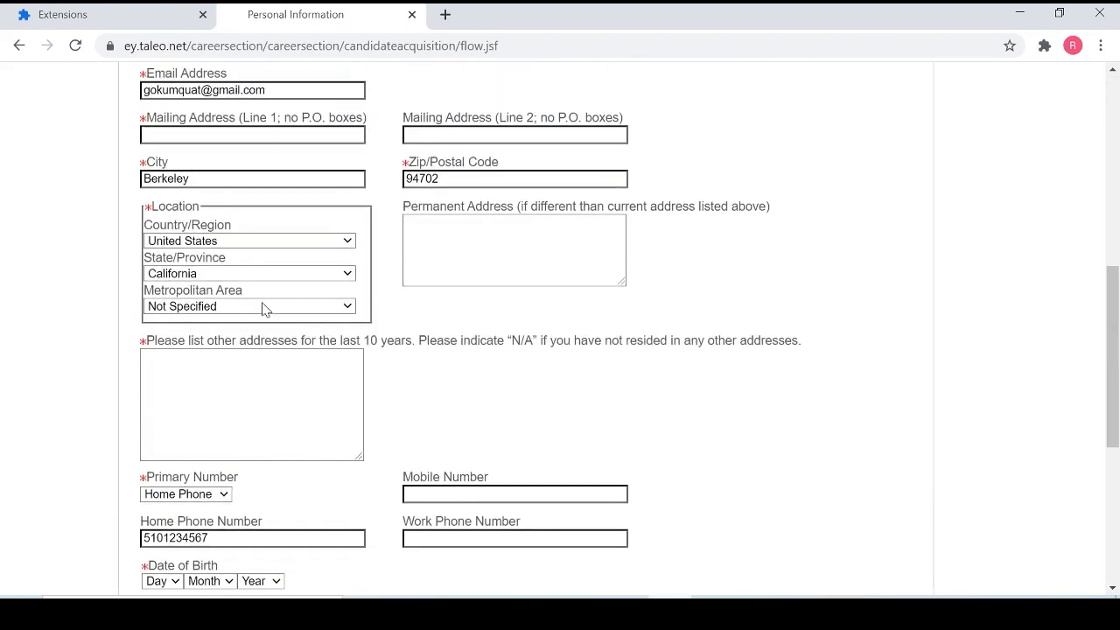
left_click(249, 305)
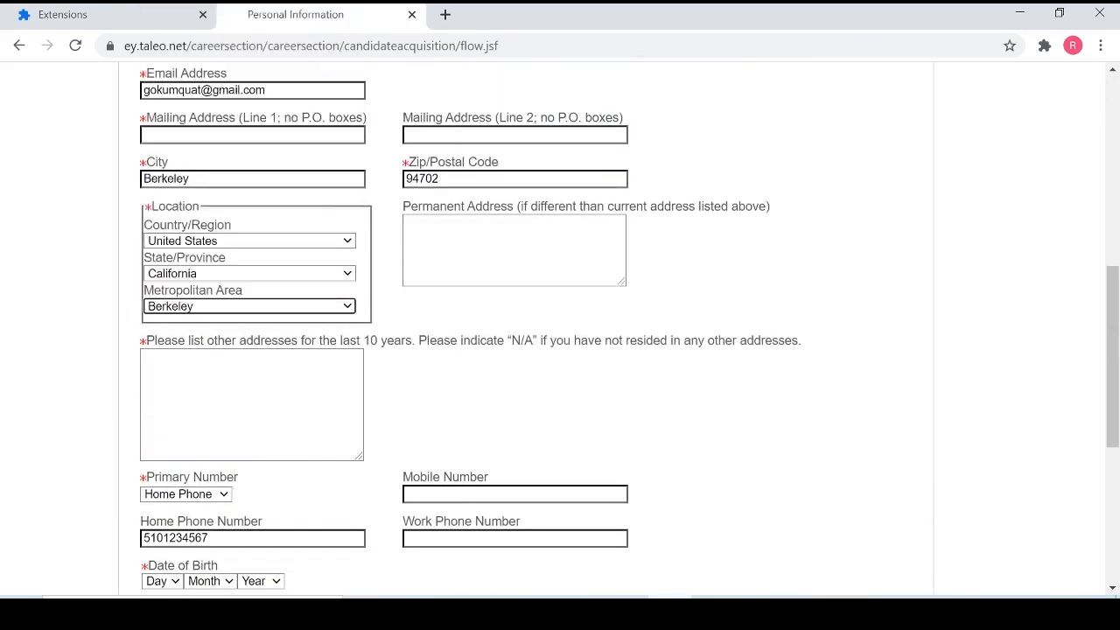
type("N/A")
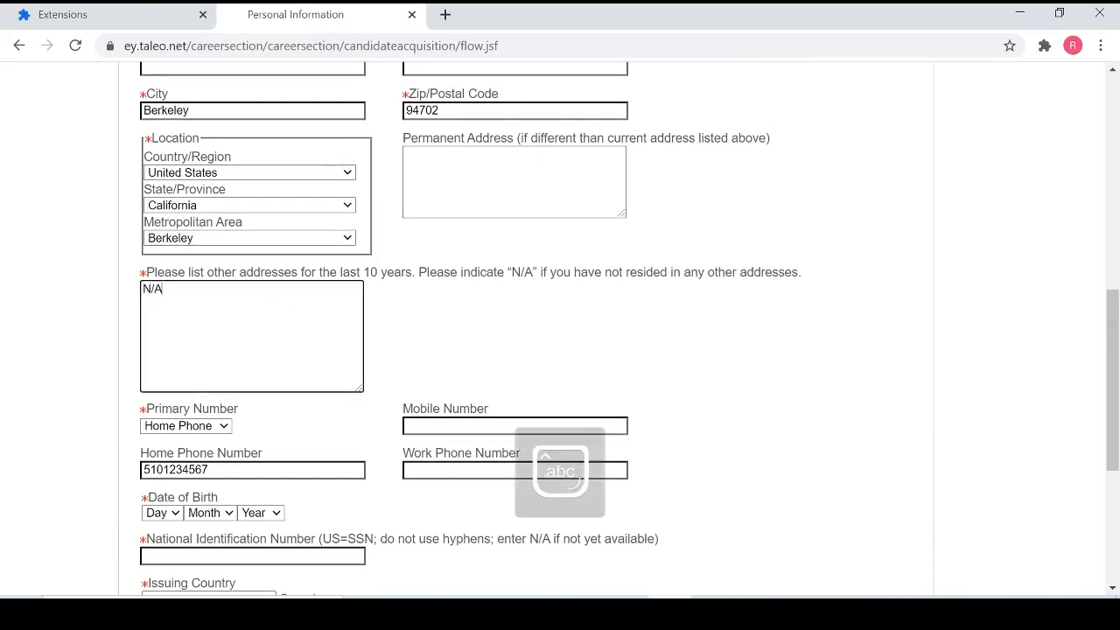
left_click(161, 512)
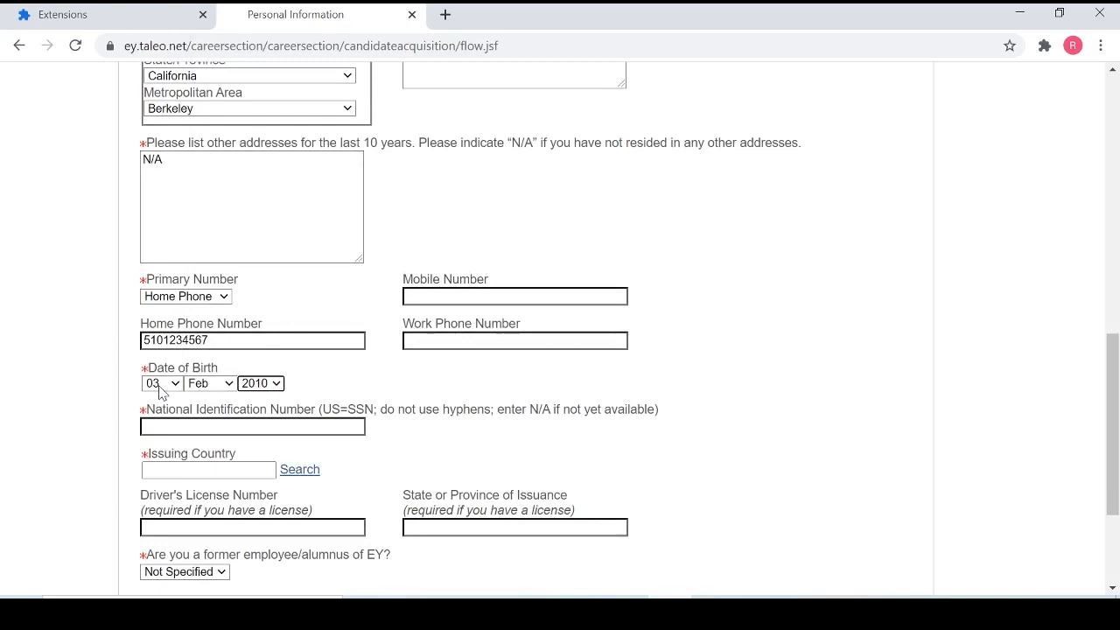
left_click(261, 384)
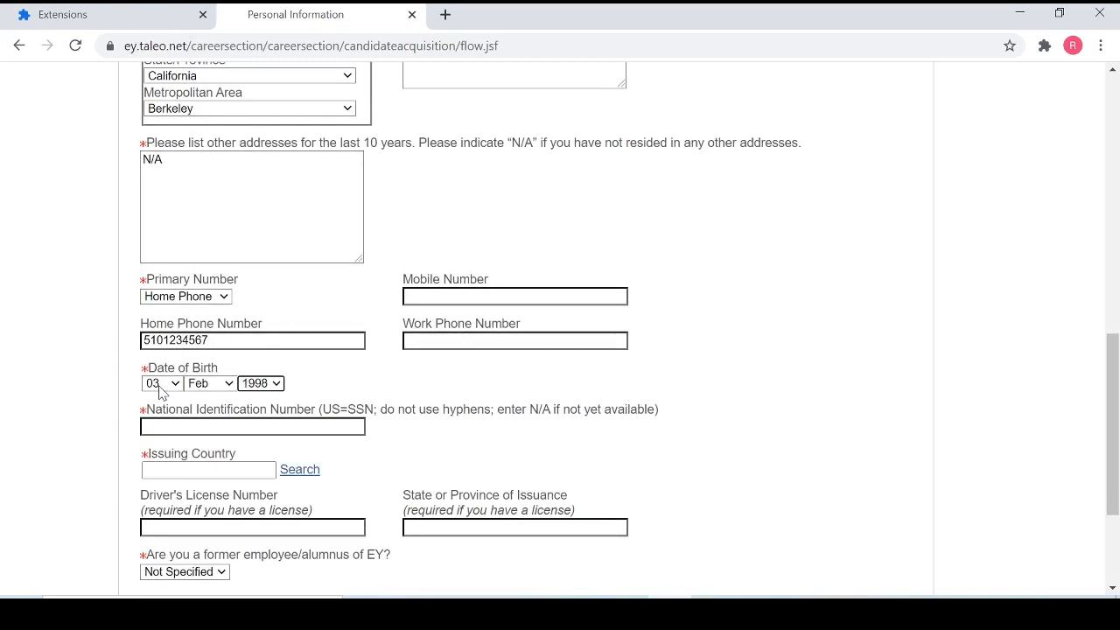
Step: Enter N/A for ID and USA as issuing country, answer No to former EY employee, and save
type("N")
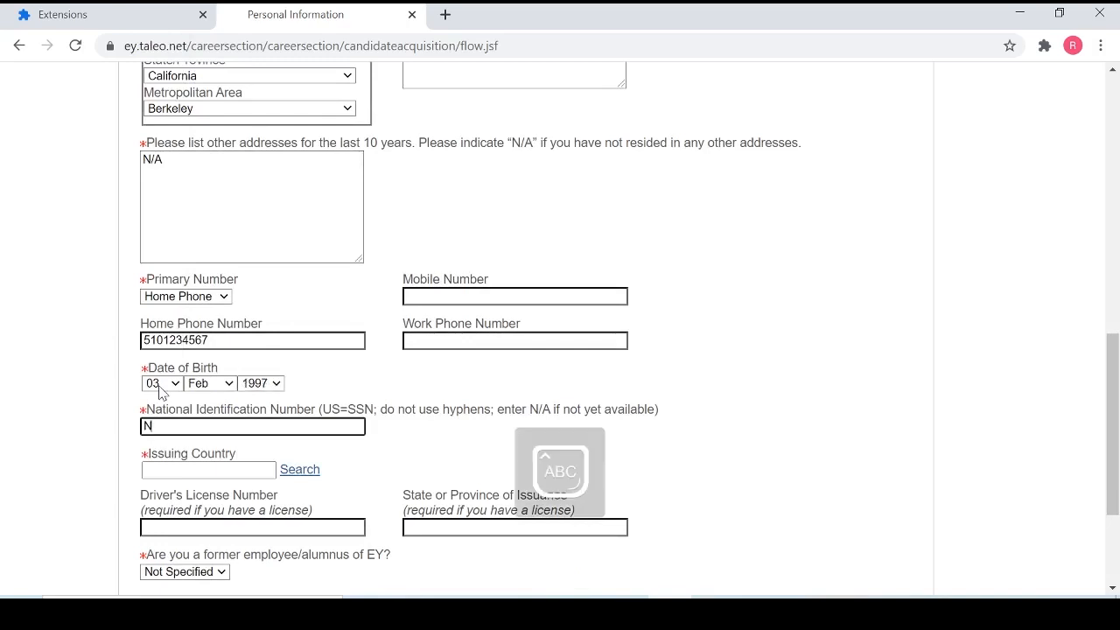
type("/A")
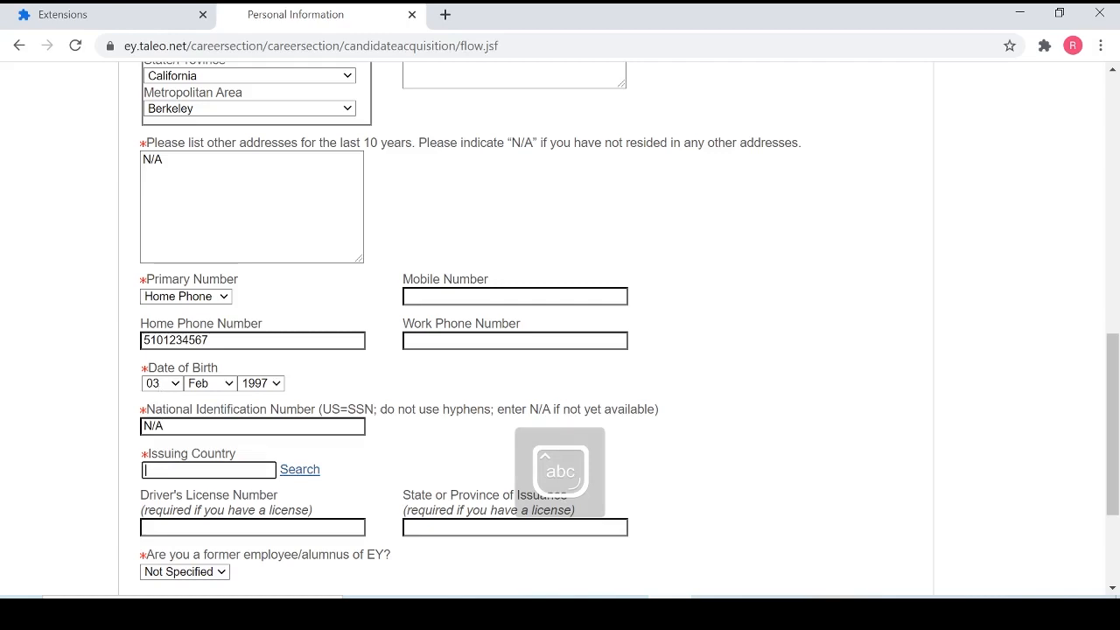
type("USA")
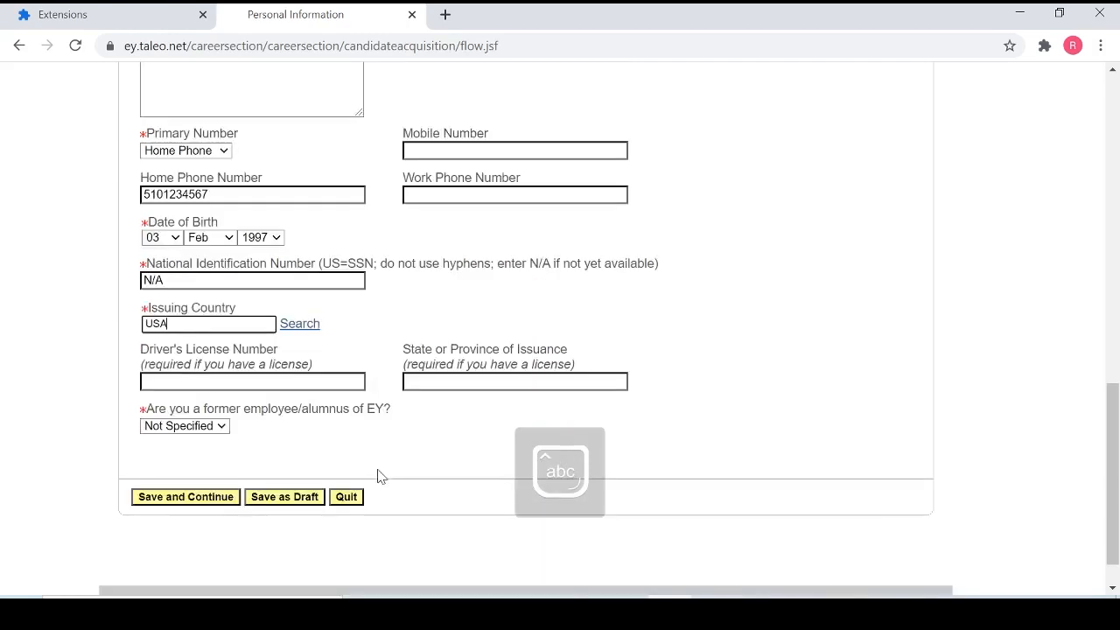
left_click(183, 425)
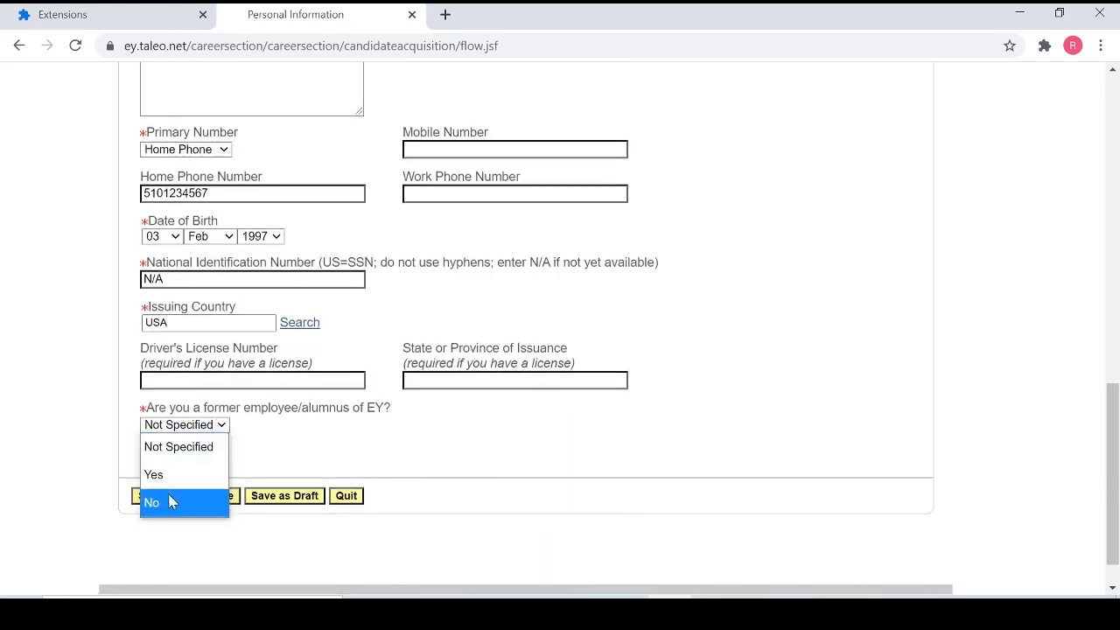
left_click(151, 502)
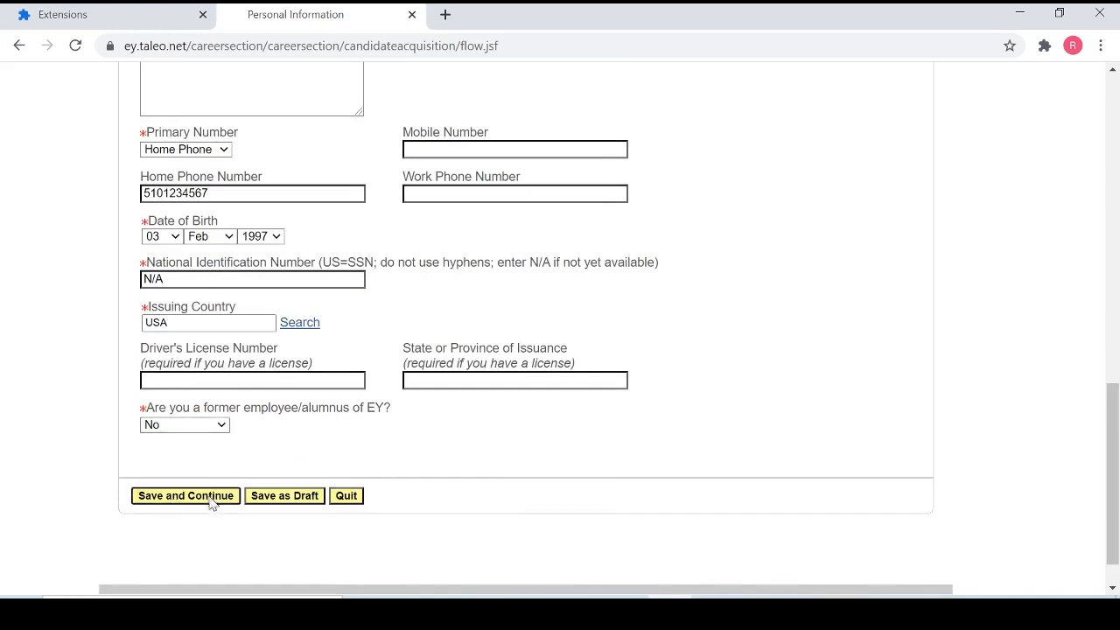
left_click(185, 496)
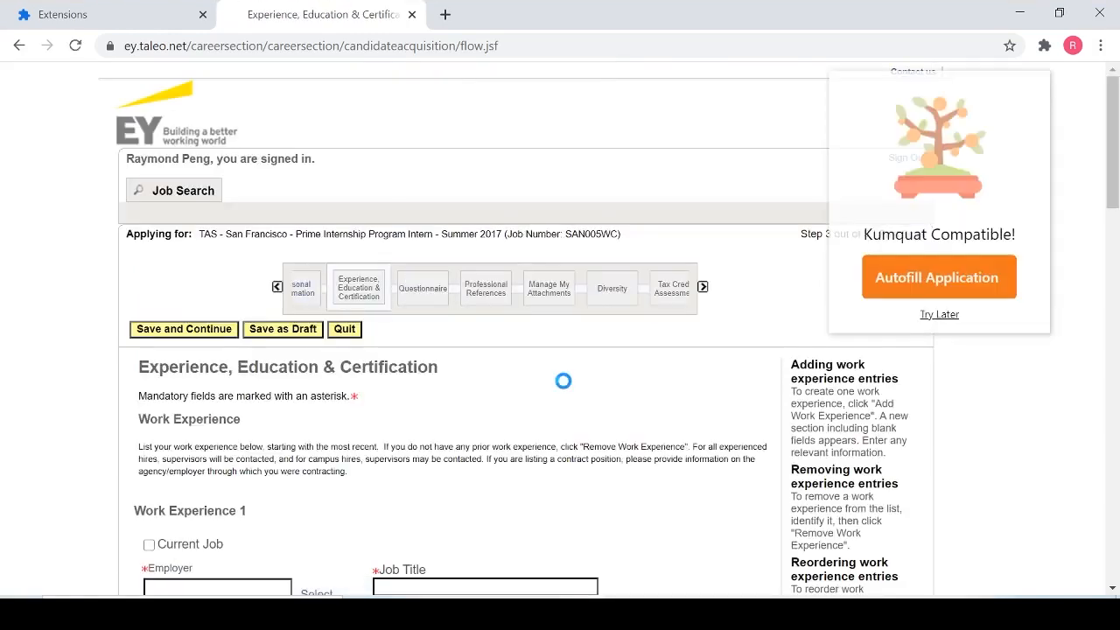
Step: Review the Experience page and trigger Kumquat's Autofill Application on it
scroll("down", 3)
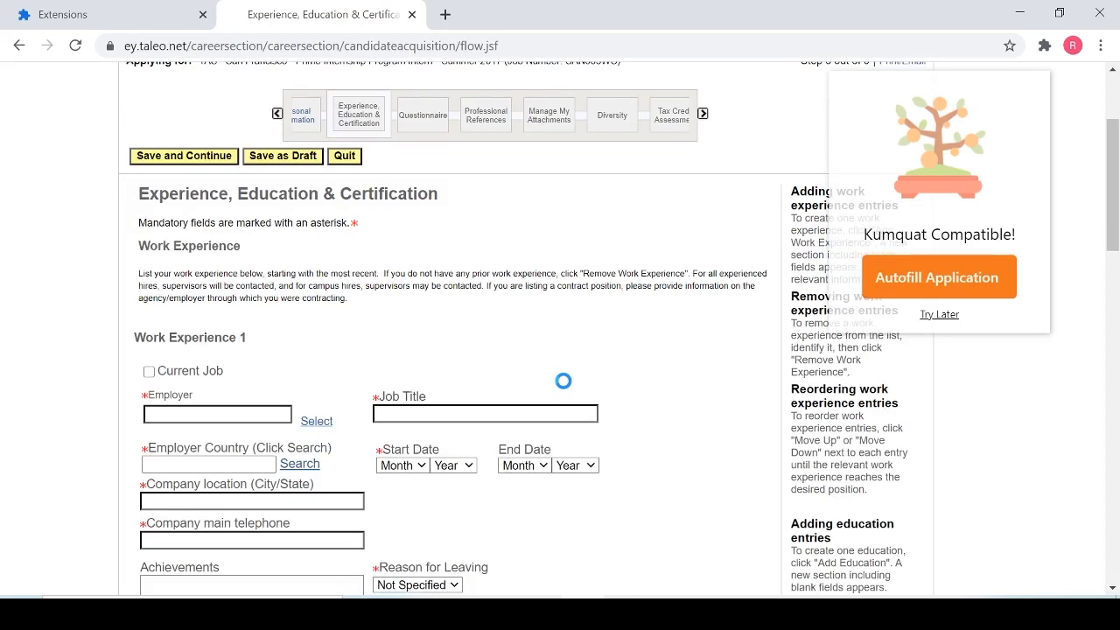
scroll("down", 3)
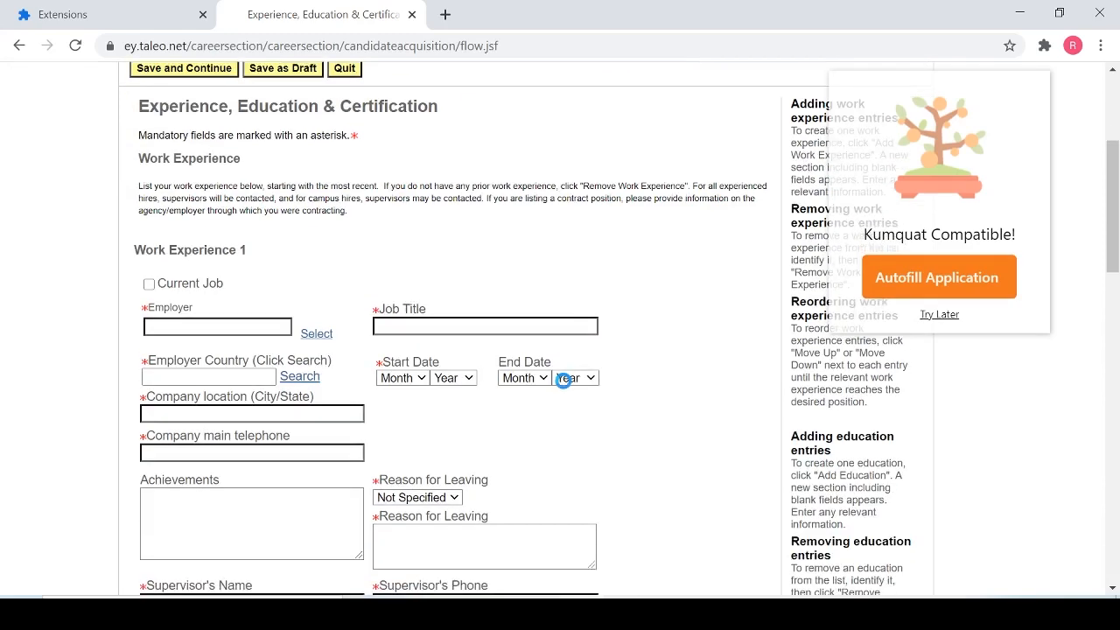
scroll("down", 3)
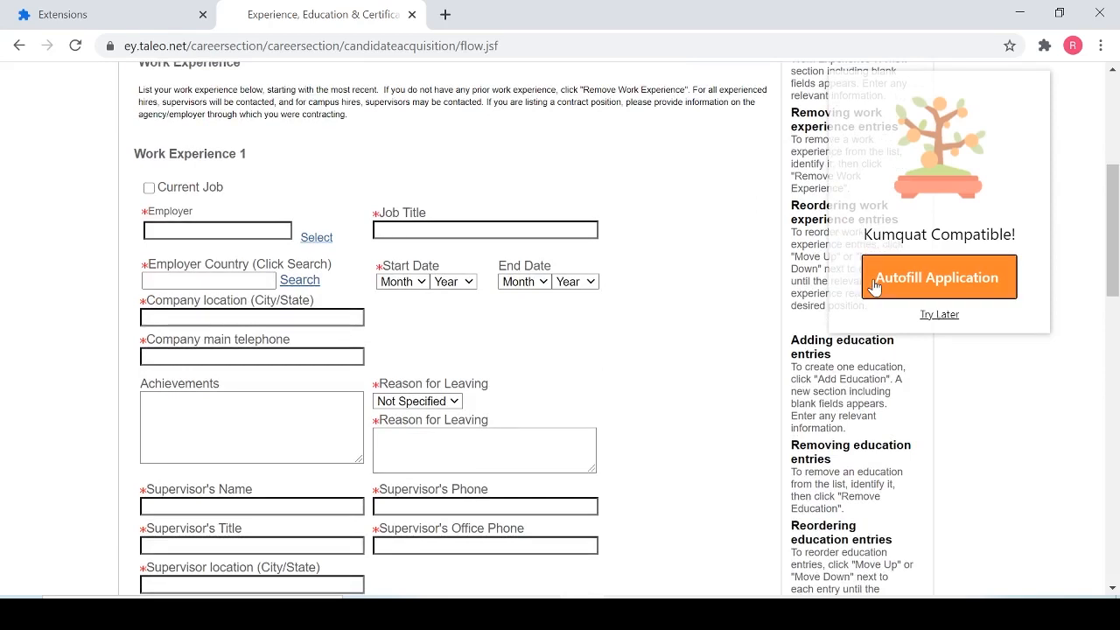
left_click(939, 276)
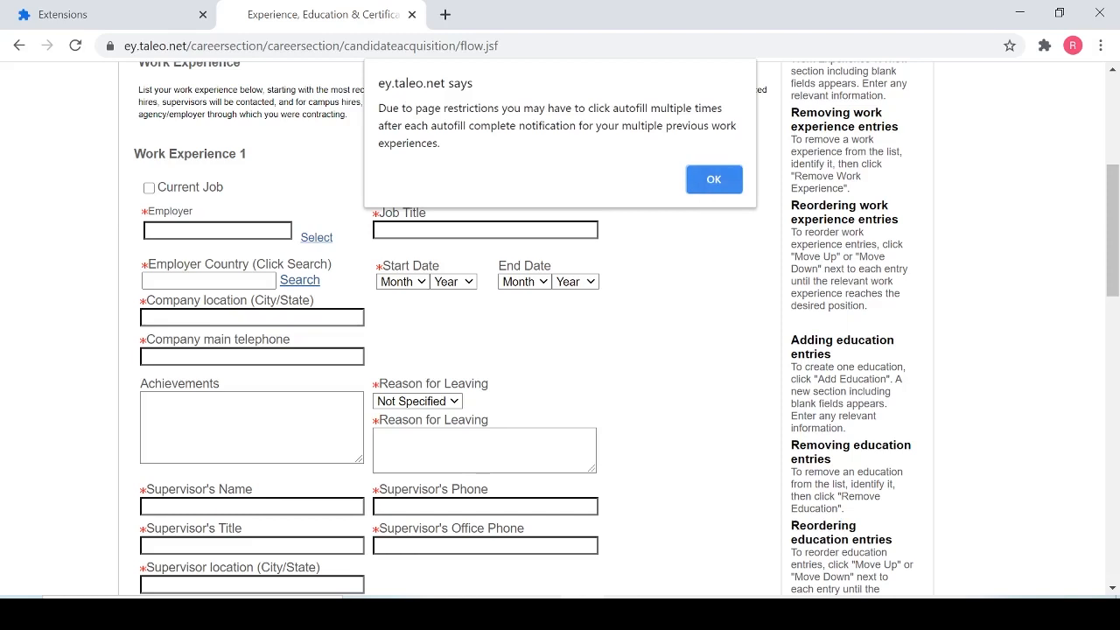
mouse_move(714, 179)
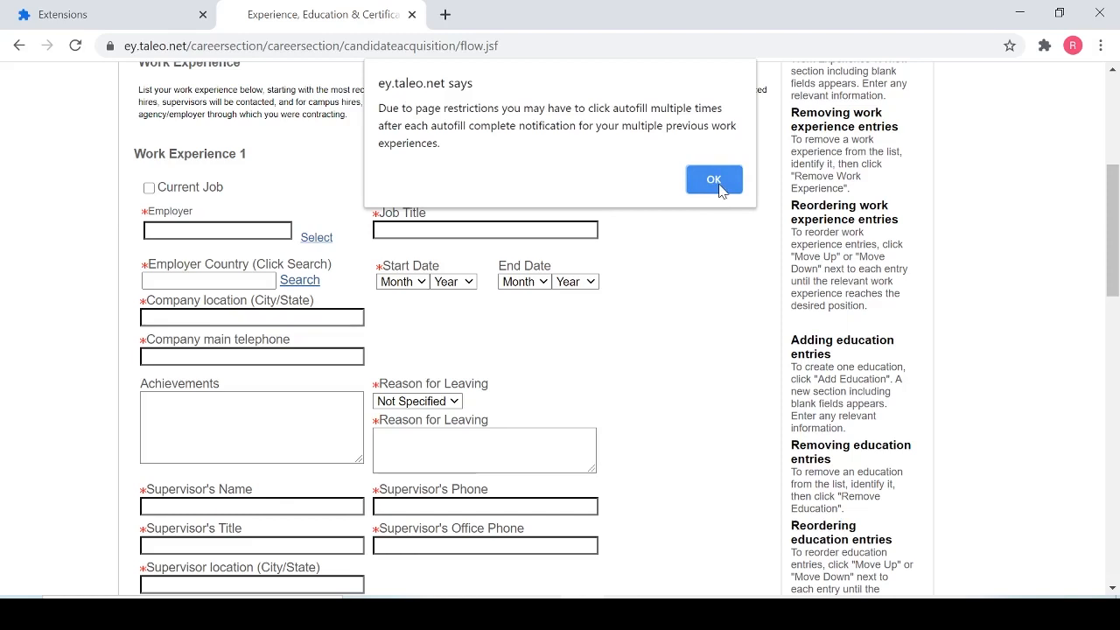
Step: Dismiss the notice and check the ABC Corp and Dunder Mifflin work experience entries
left_click(714, 179)
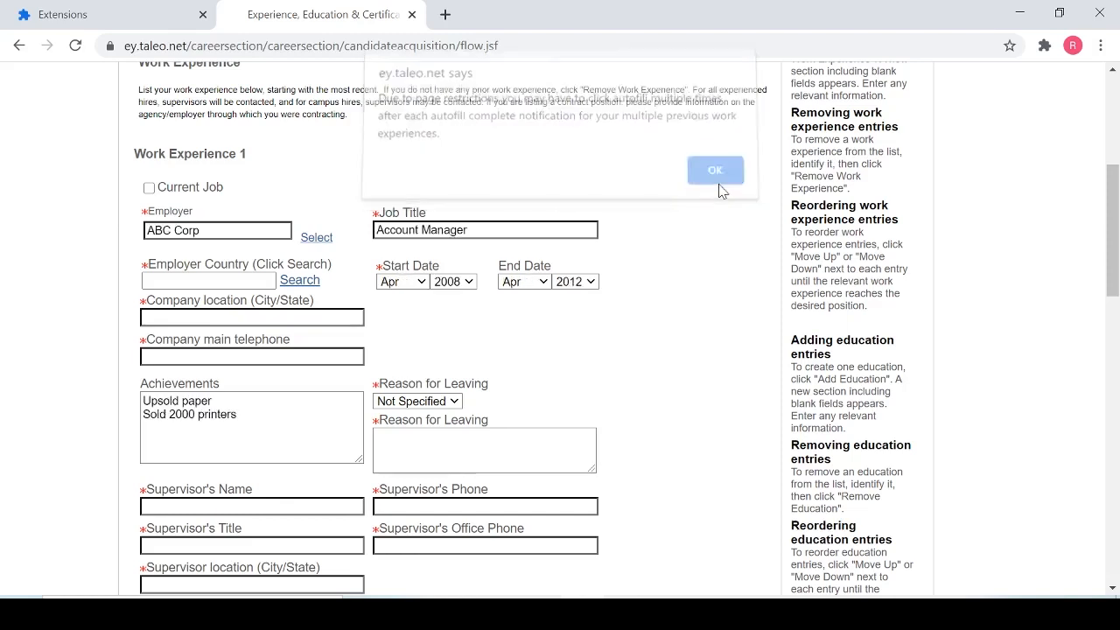
left_click(715, 170)
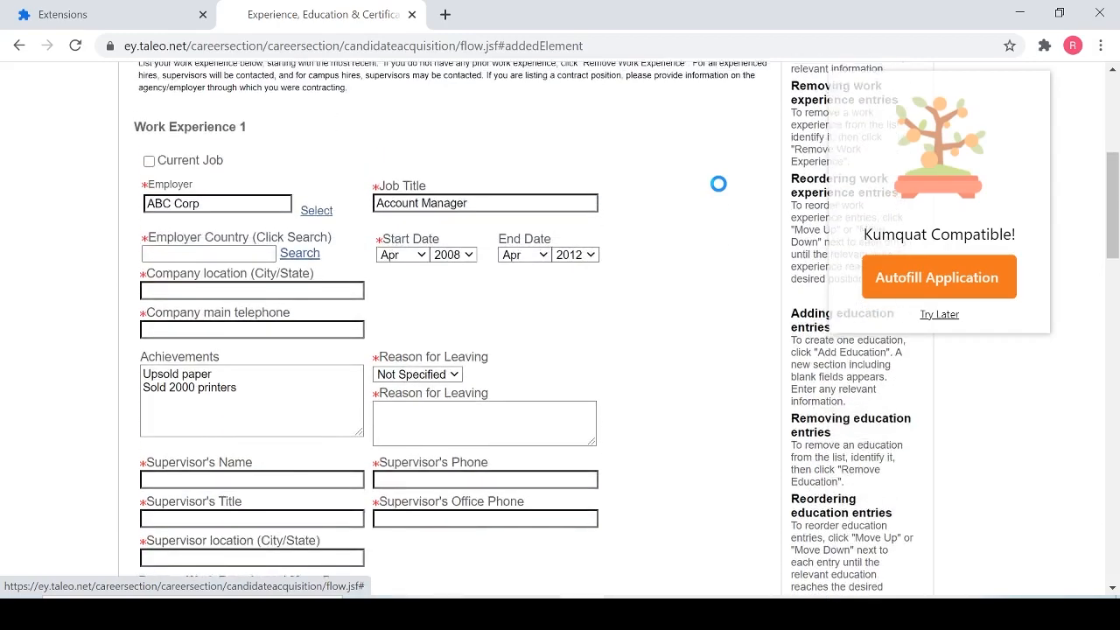
scroll("down", 3)
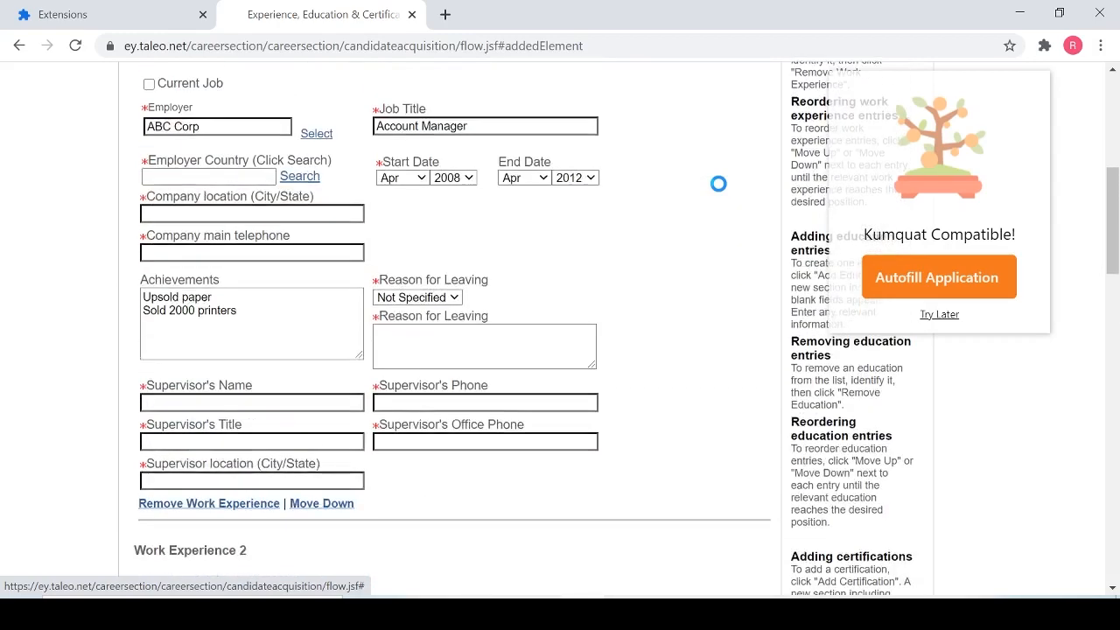
scroll("down", 3)
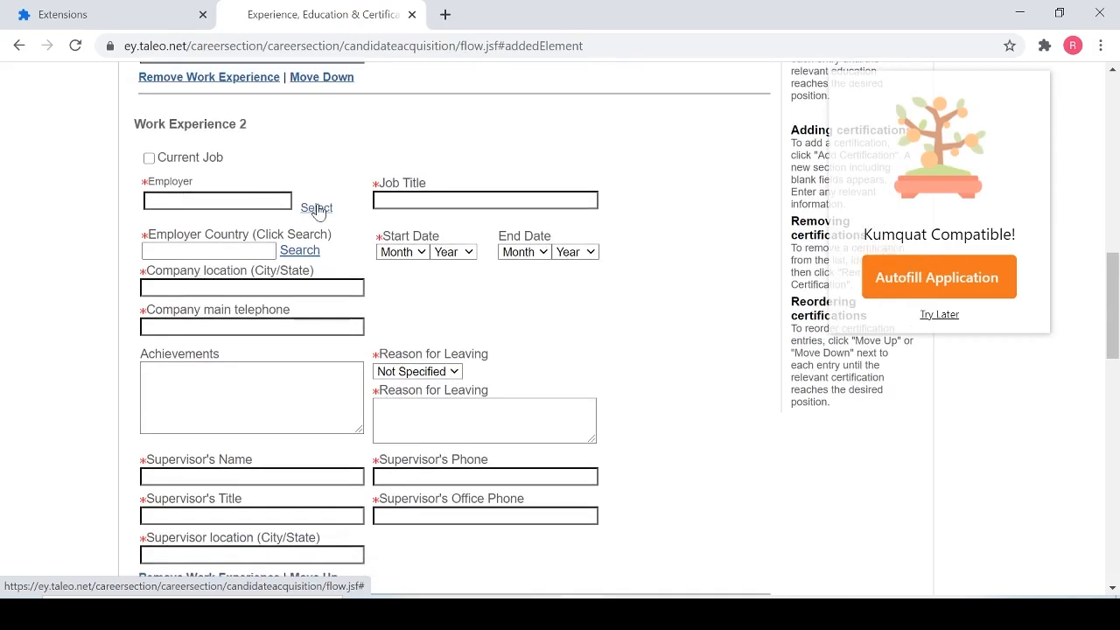
mouse_move(320, 359)
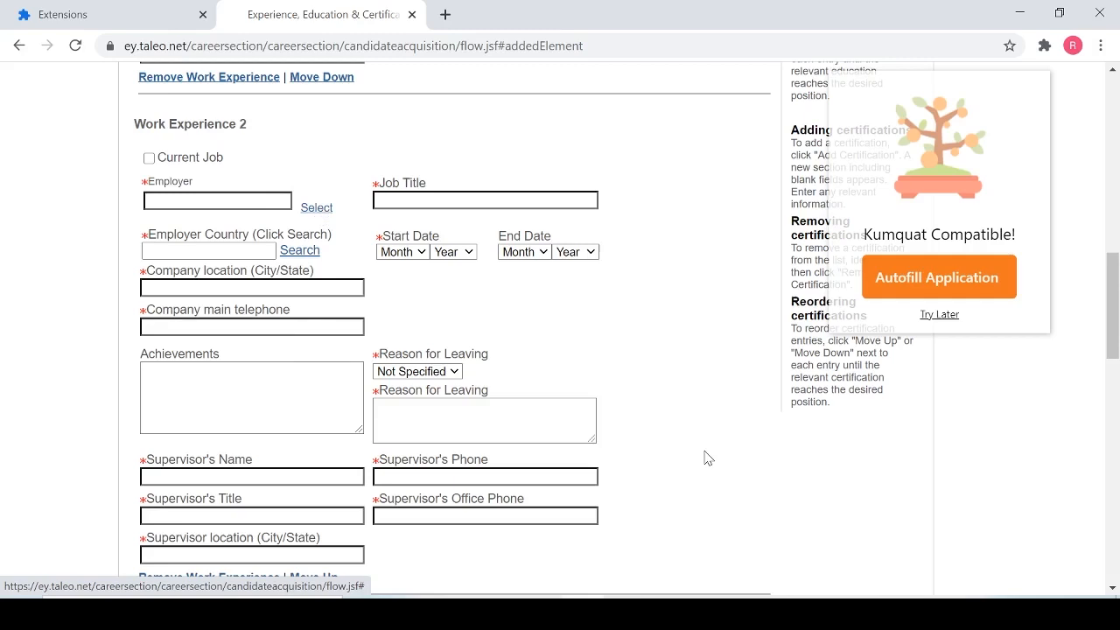
scroll("down", 3)
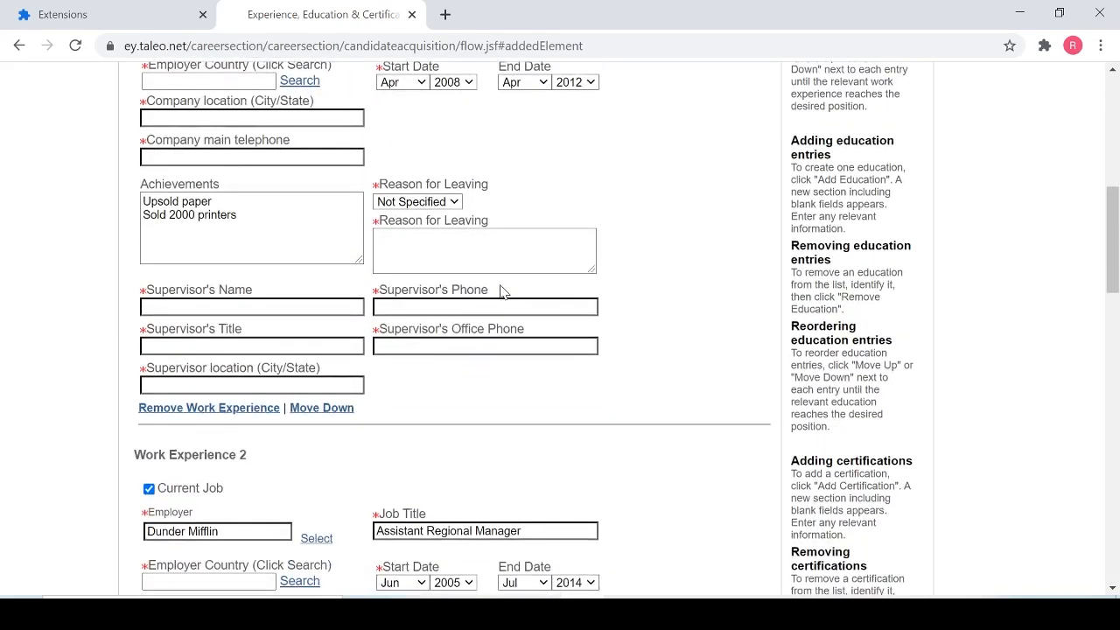
Step: Fill the Education 1 City field with Berkeley from Chrome's autofill suggestions
scroll("down", 3)
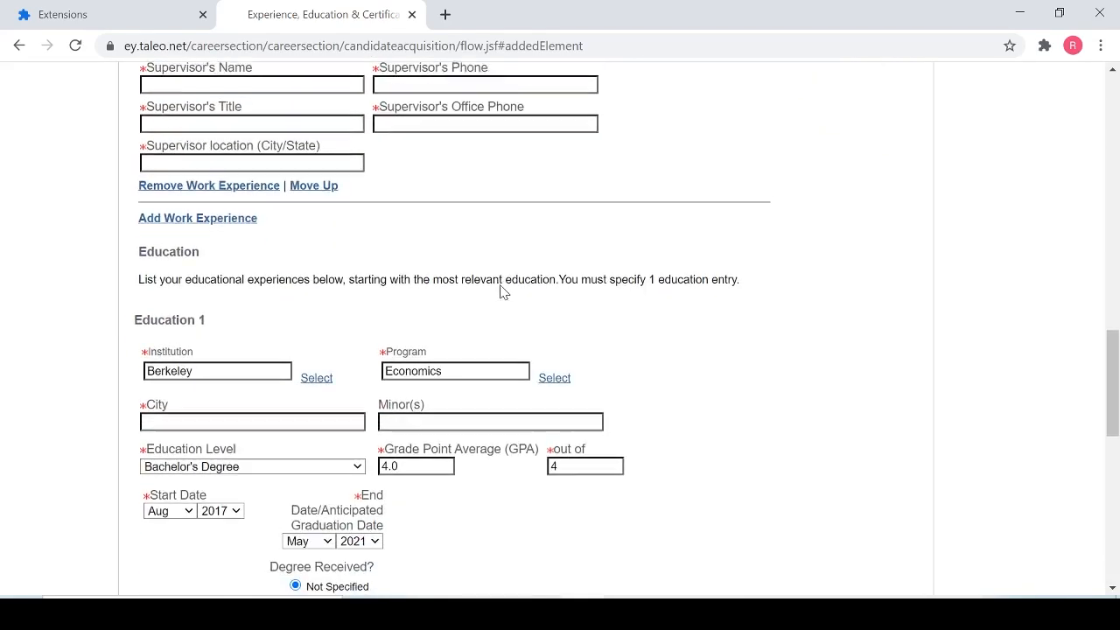
scroll("down", 3)
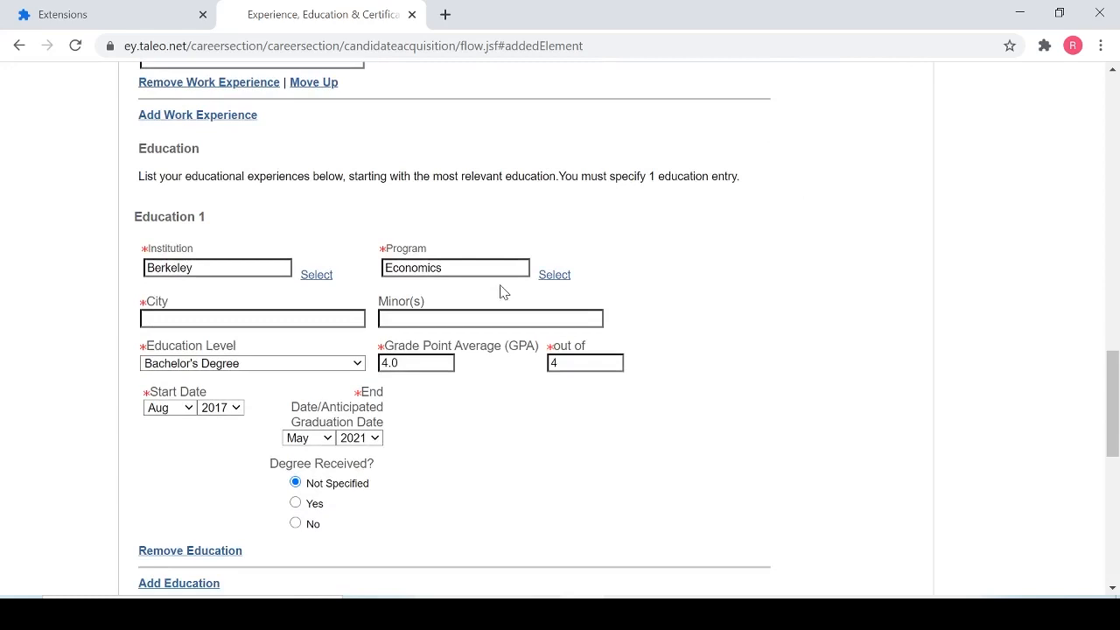
scroll("down", 3)
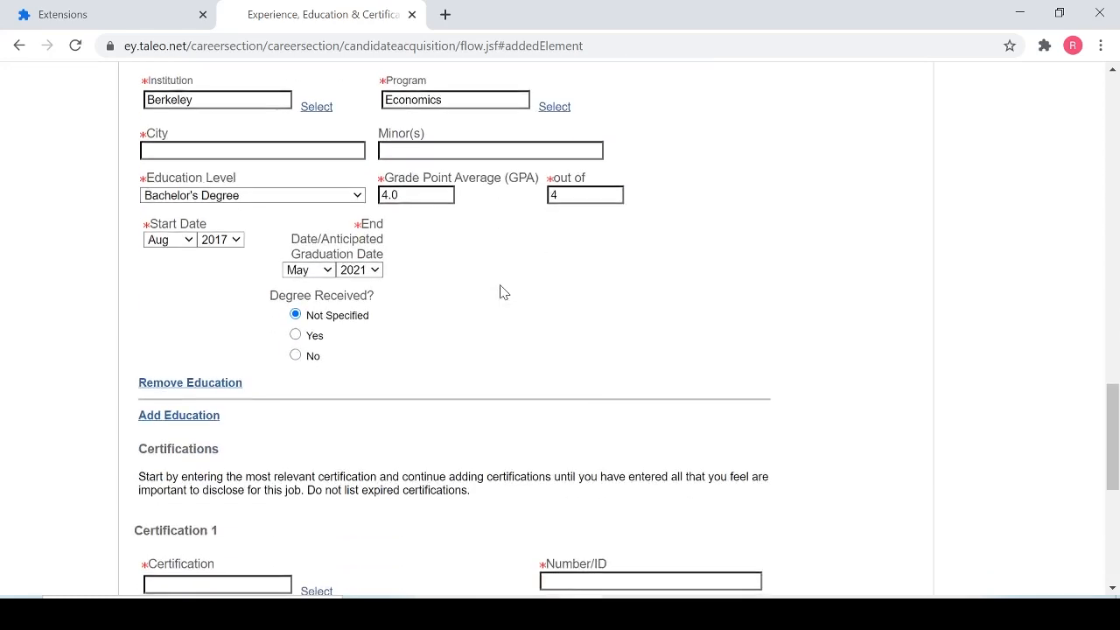
scroll("up", 3)
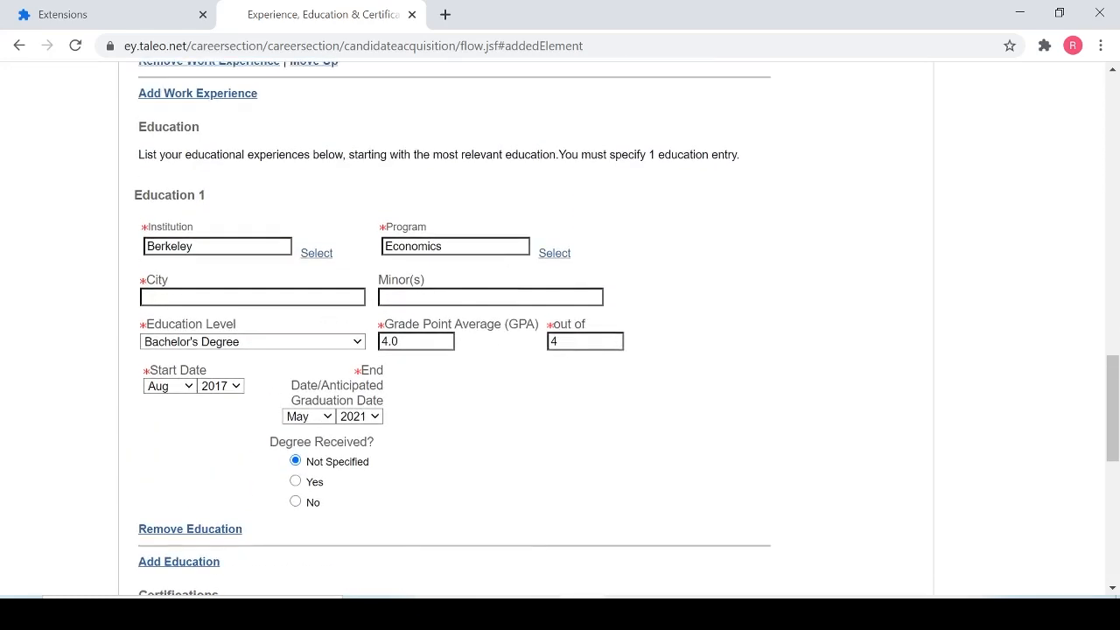
left_click(252, 296)
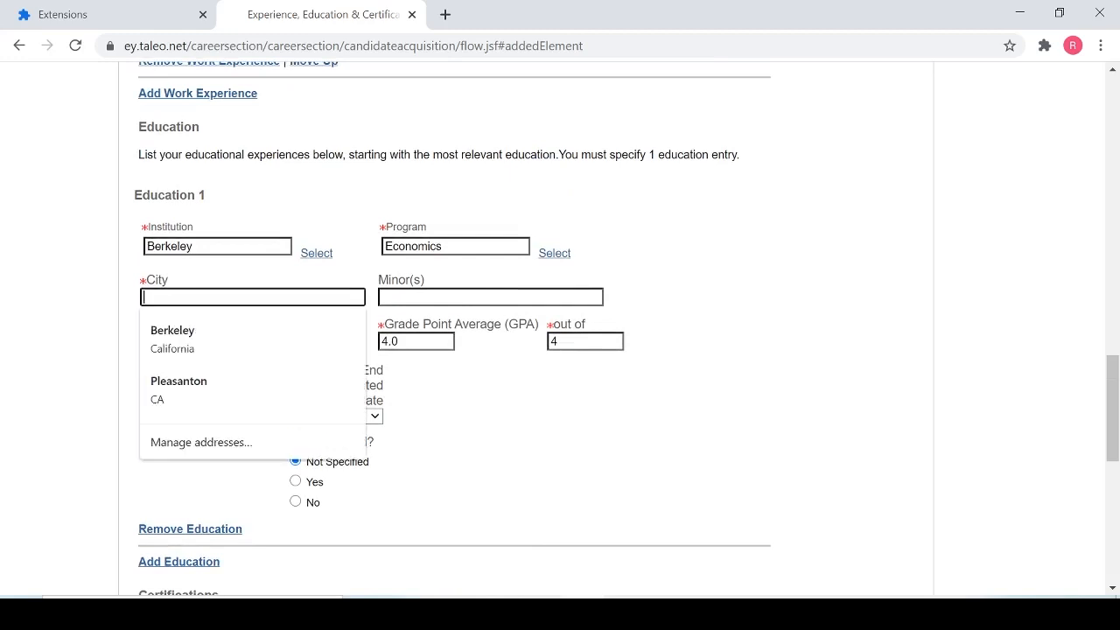
left_click(172, 339)
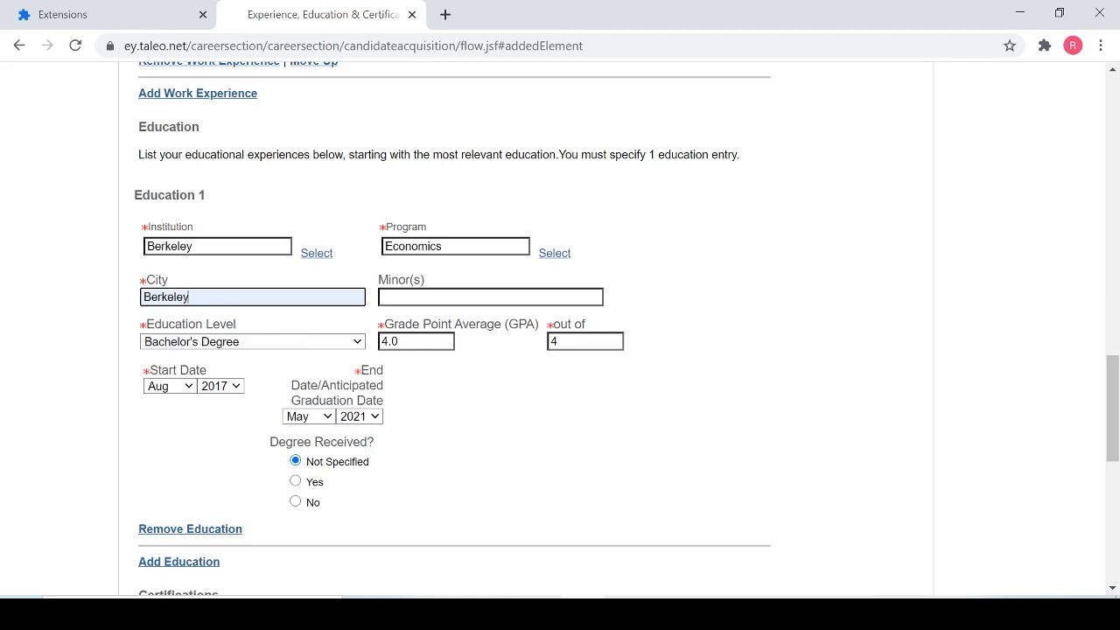
scroll("down", 3)
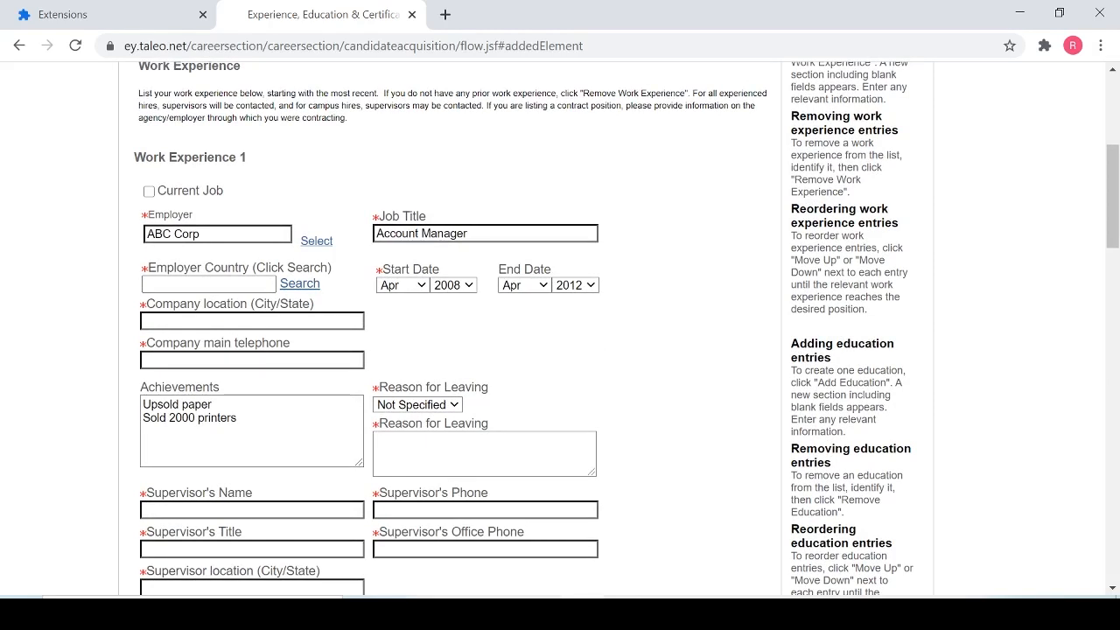
scroll("down", 3)
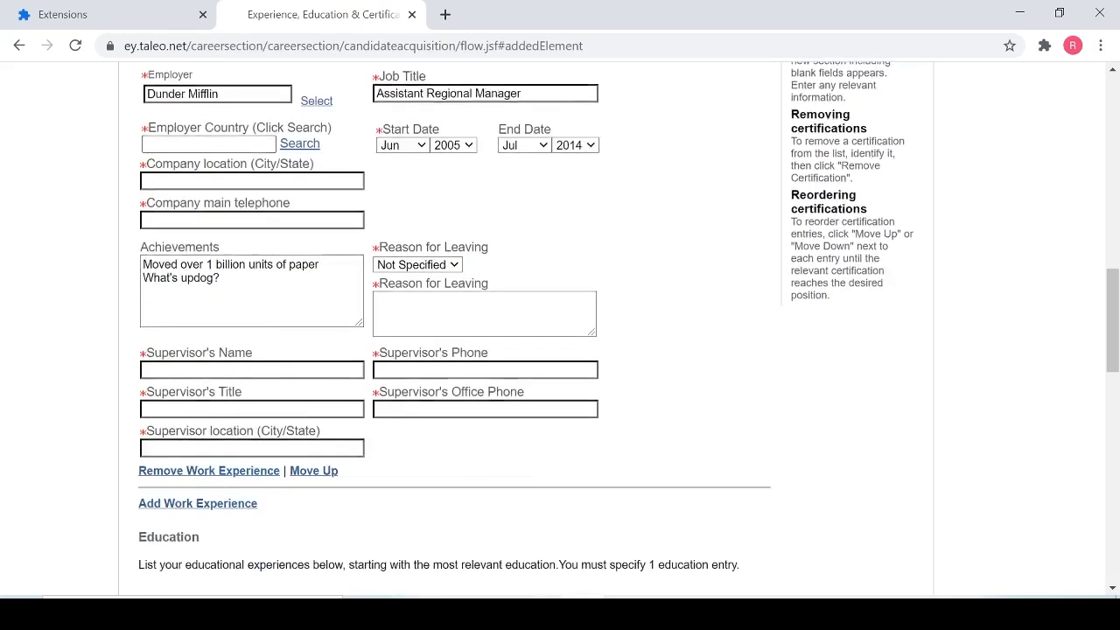
scroll("down", 3)
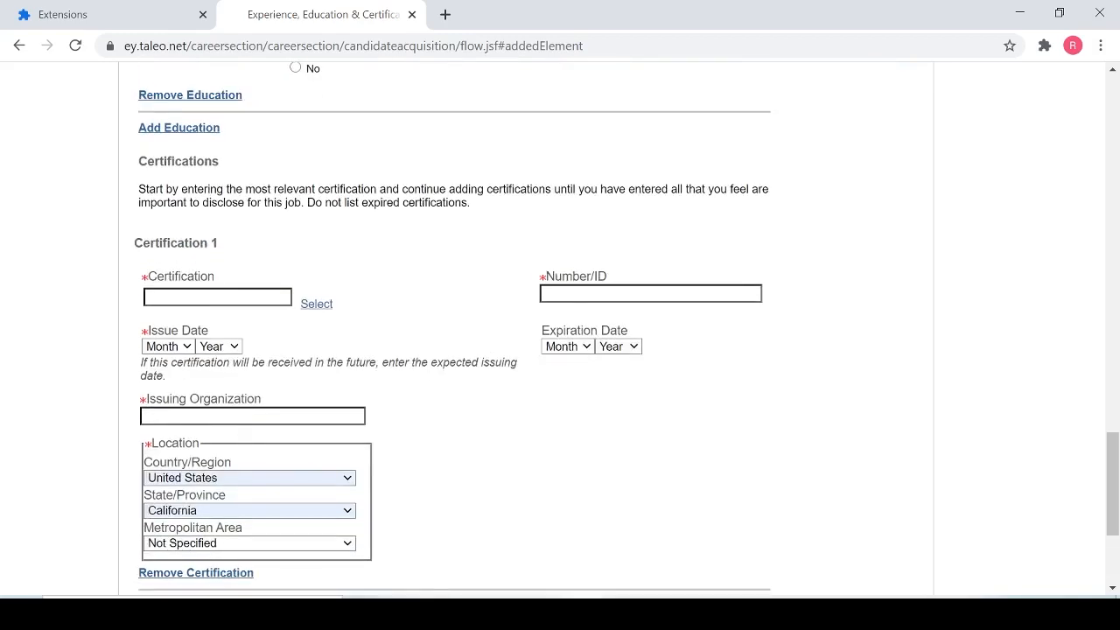
scroll("down", 3)
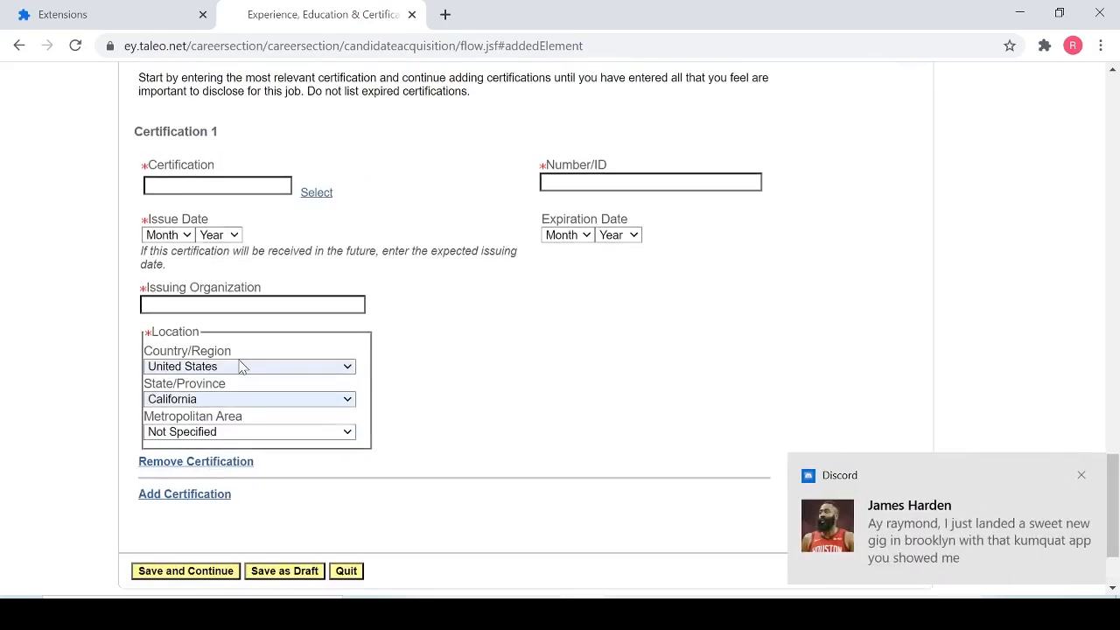
mouse_move(357, 343)
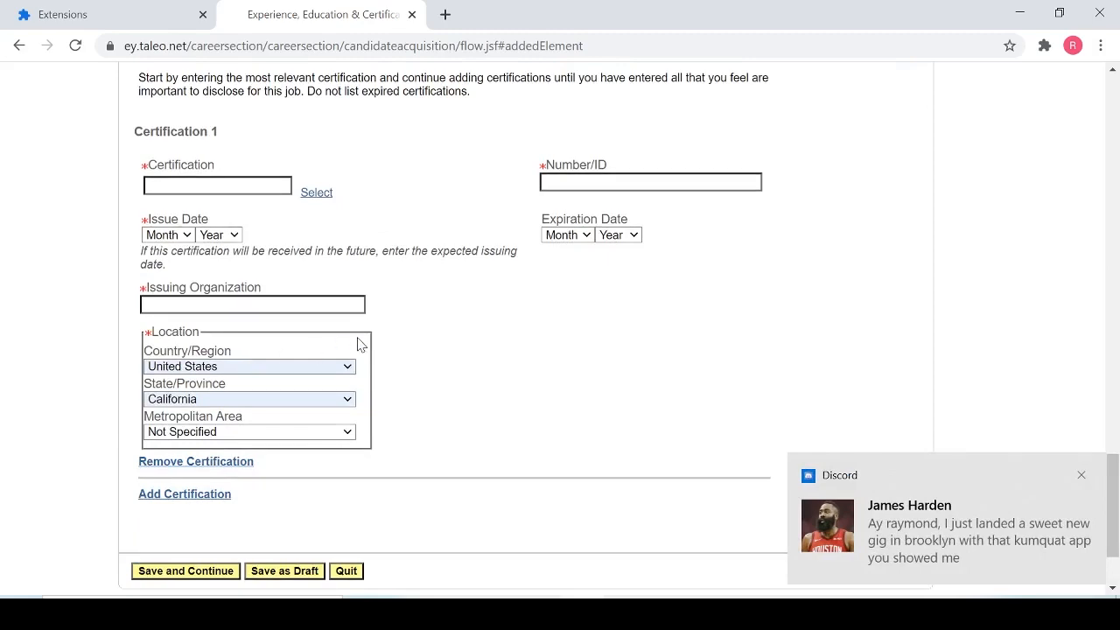
mouse_move(425, 342)
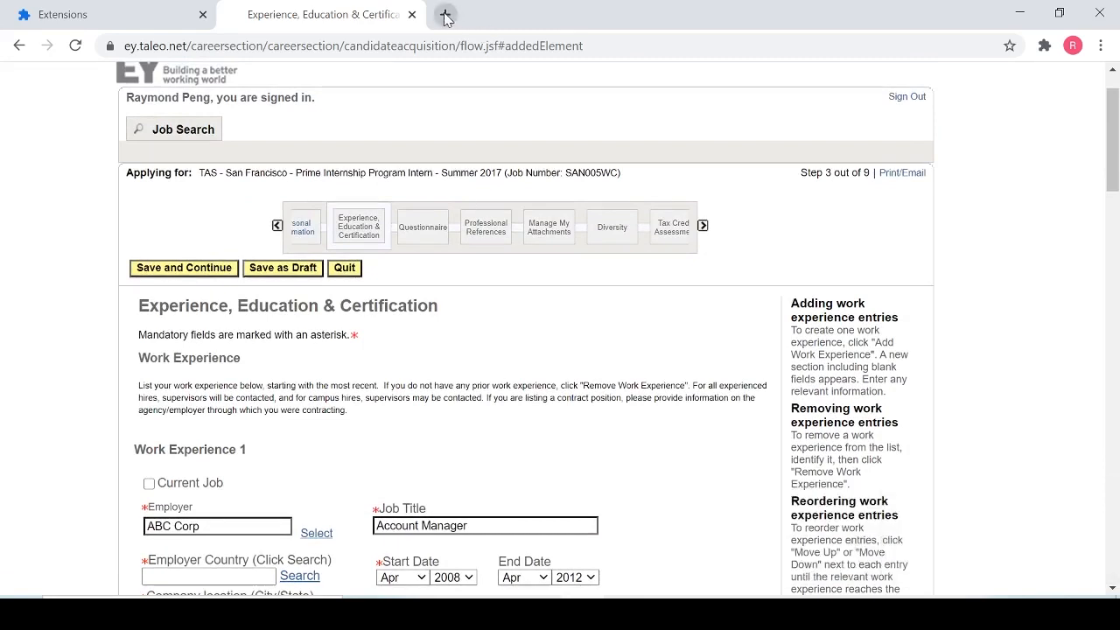
mouse_move(446, 15)
type("greenhouse")
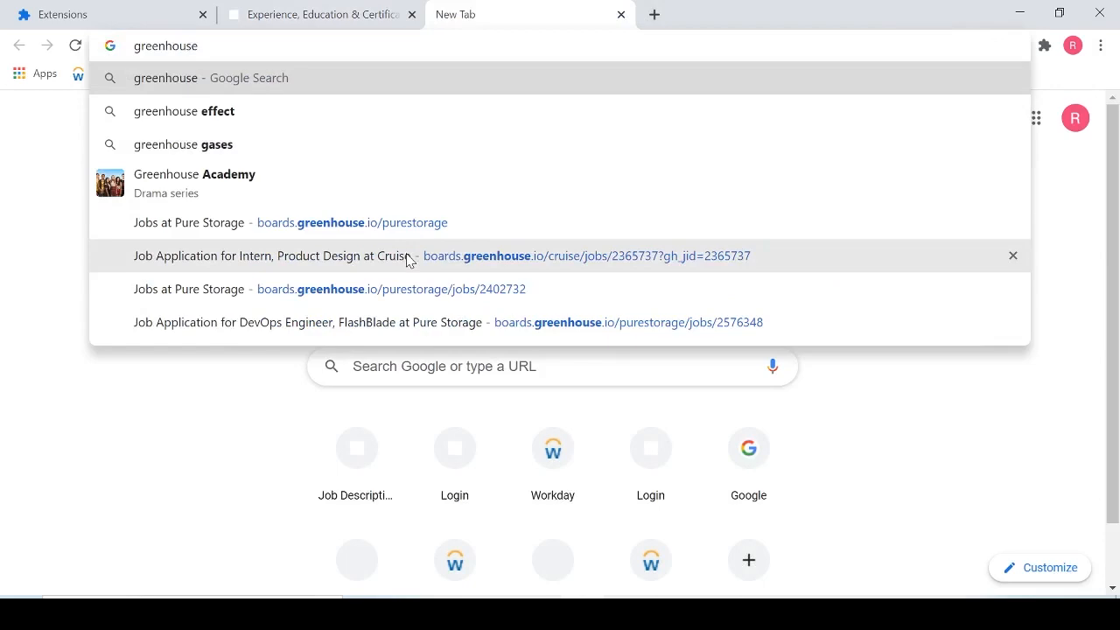
Step: Open Cruise's Intern, Product Design application from the Greenhouse address-bar suggestion
left_click(271, 256)
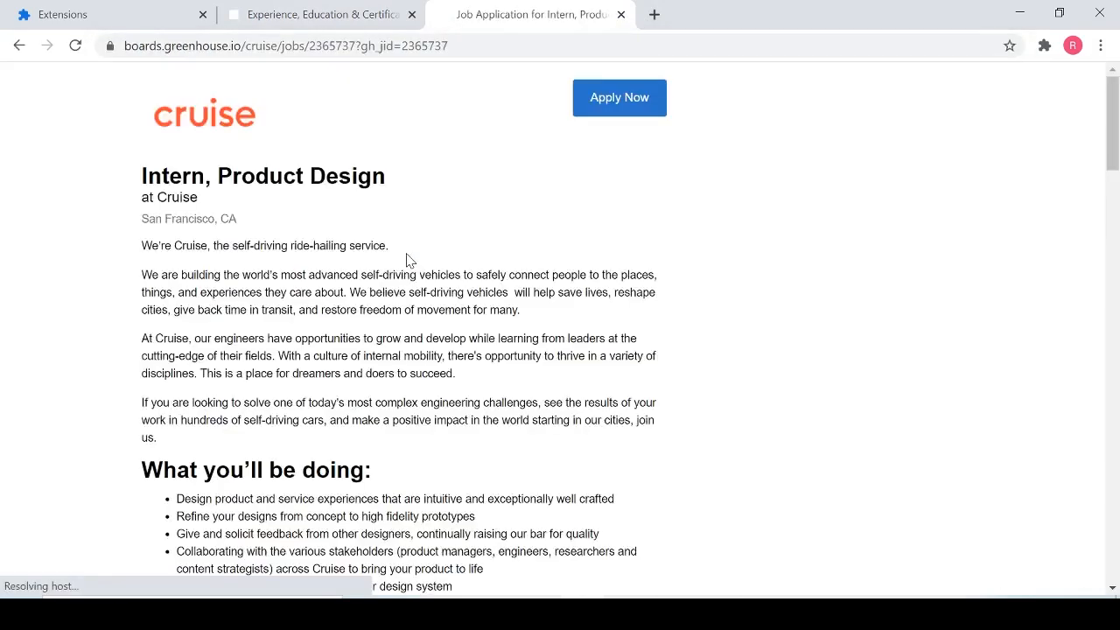
left_click(618, 97)
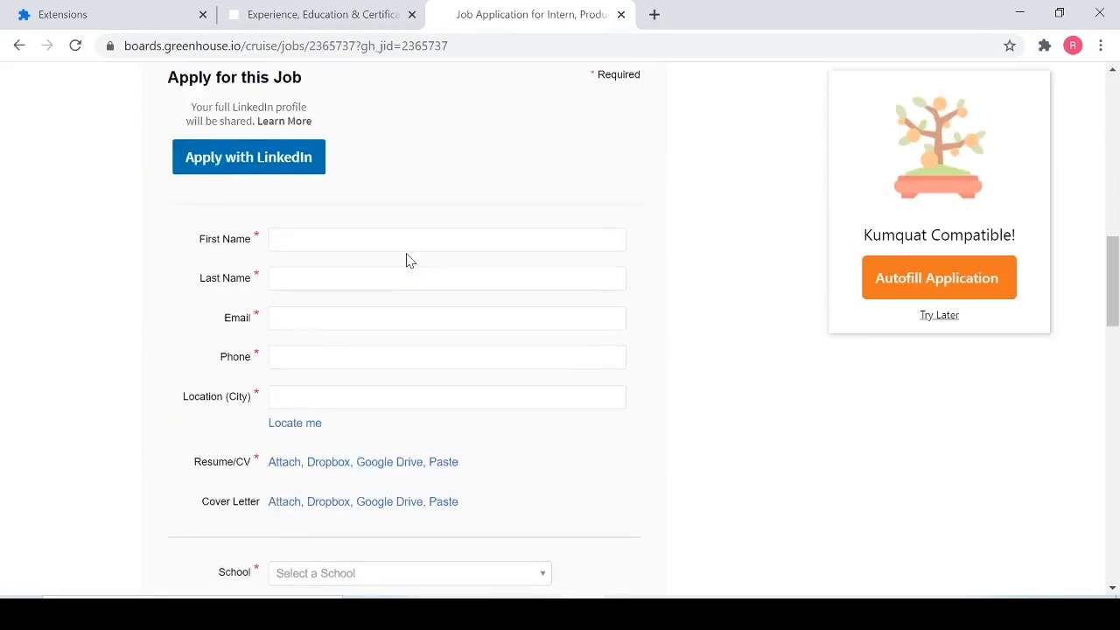
scroll("up", 3)
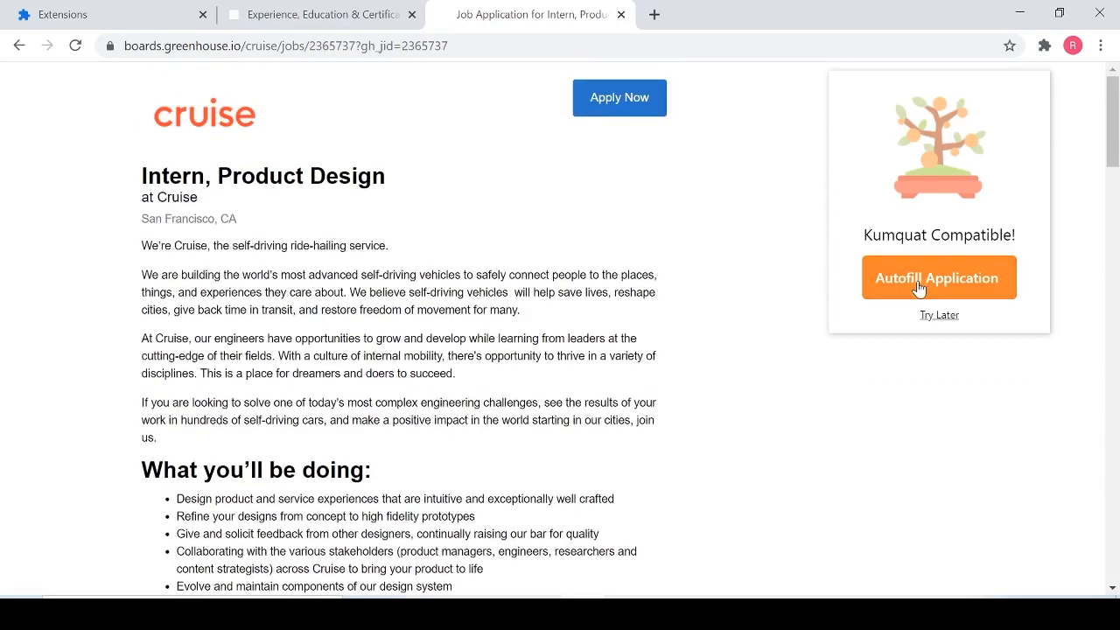
Step: Run Kumquat's autofill on the Cruise application and review the filled fields
left_click(938, 277)
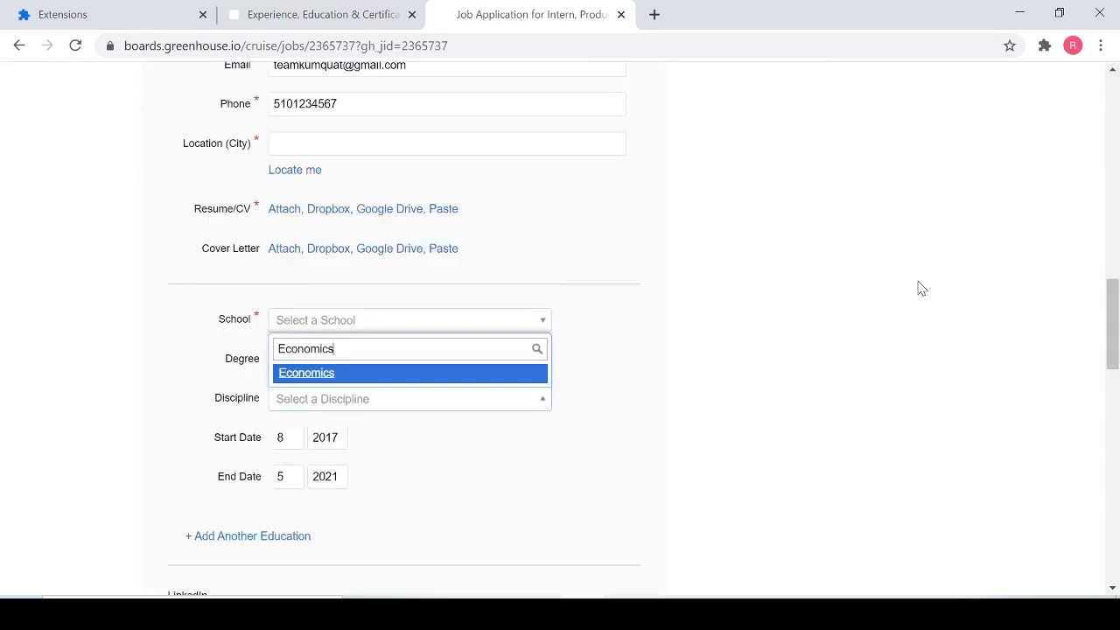
left_click(306, 373)
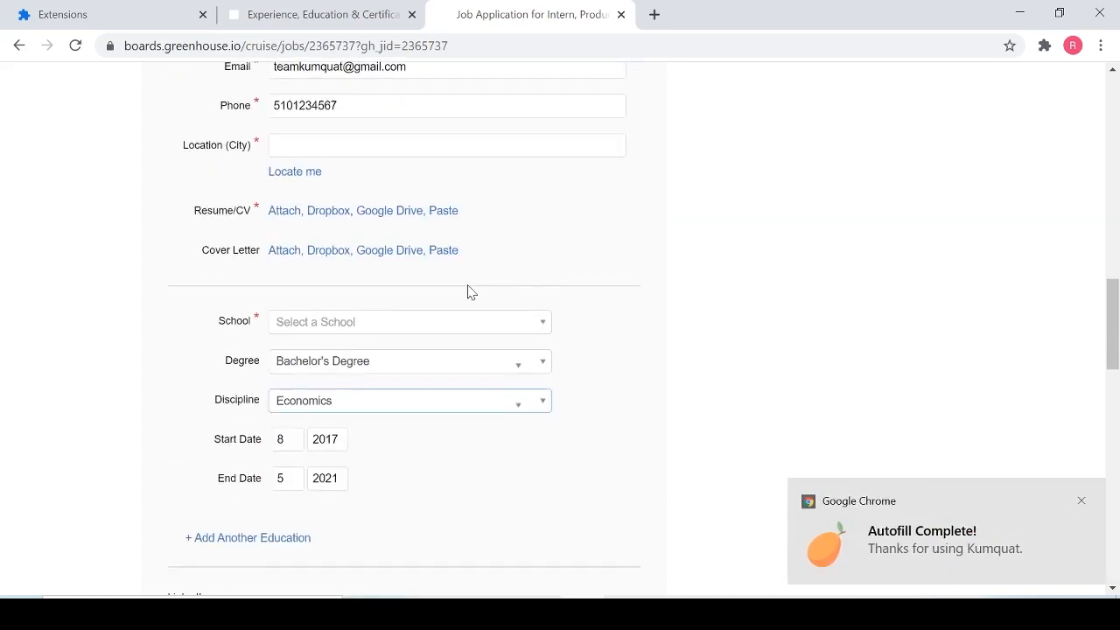
scroll("down", 3)
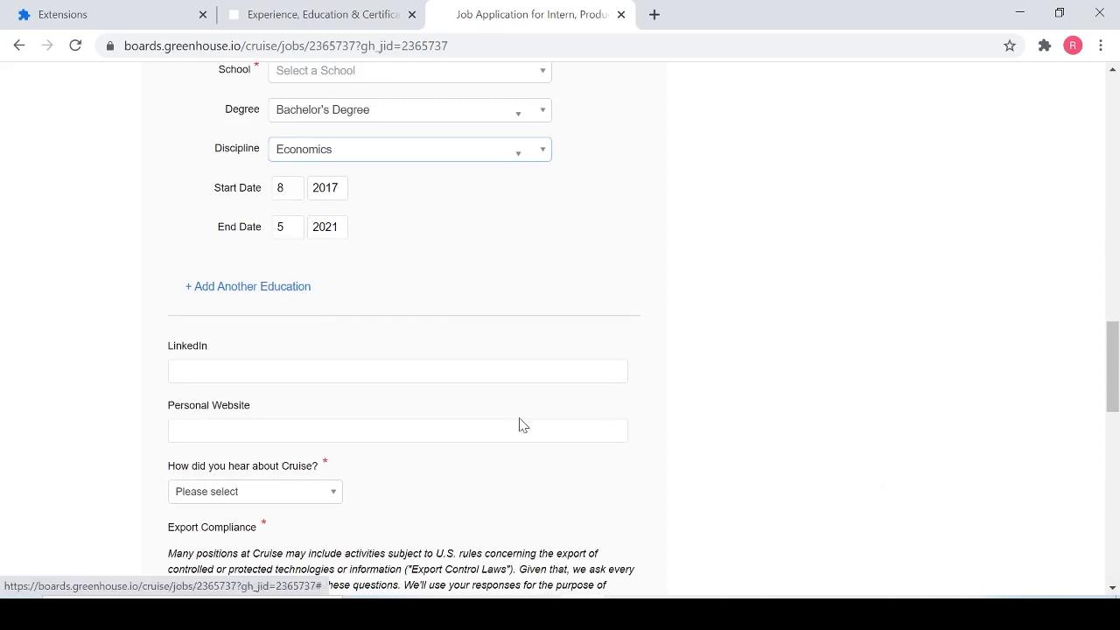